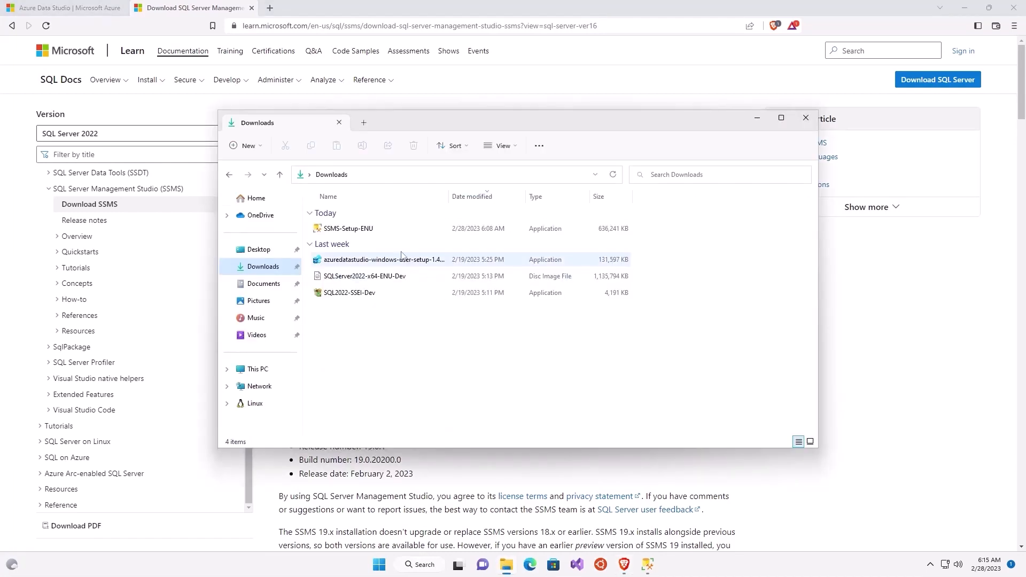
Select the SSMS-Setup-ENU installer in Downloads and launch SQL Server Management Studio
click(347, 227)
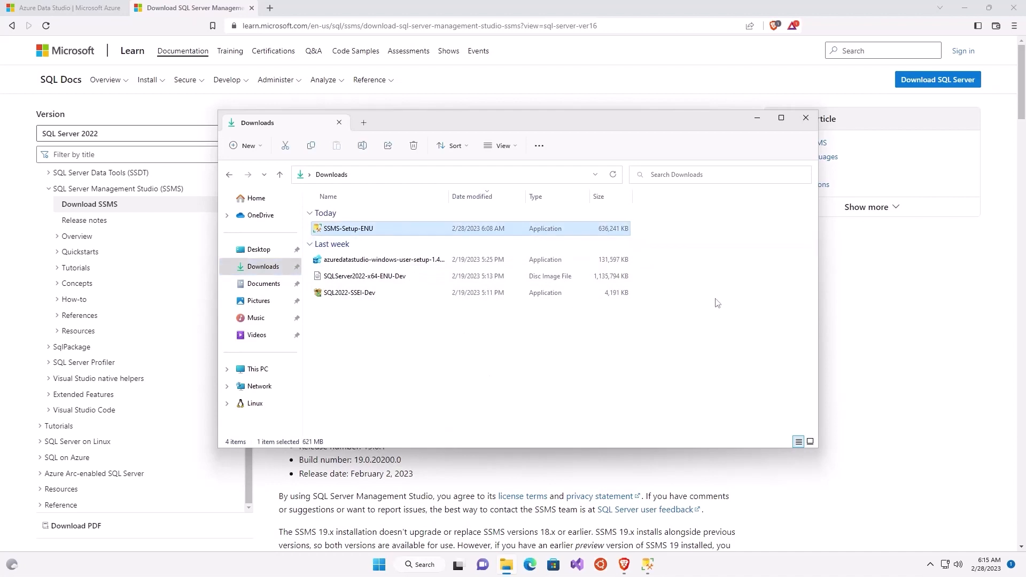
click(806, 119)
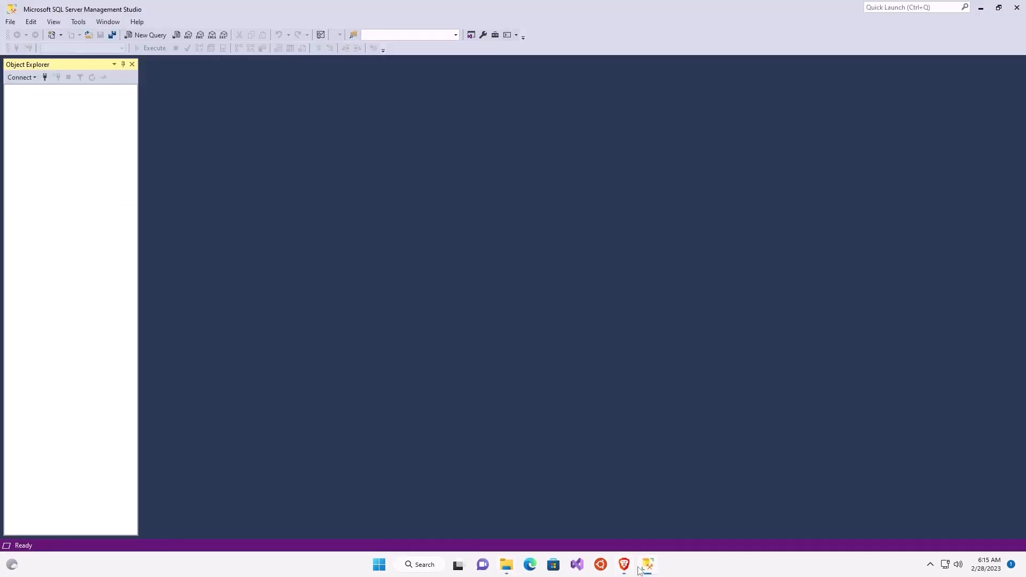
mouse_move(51, 86)
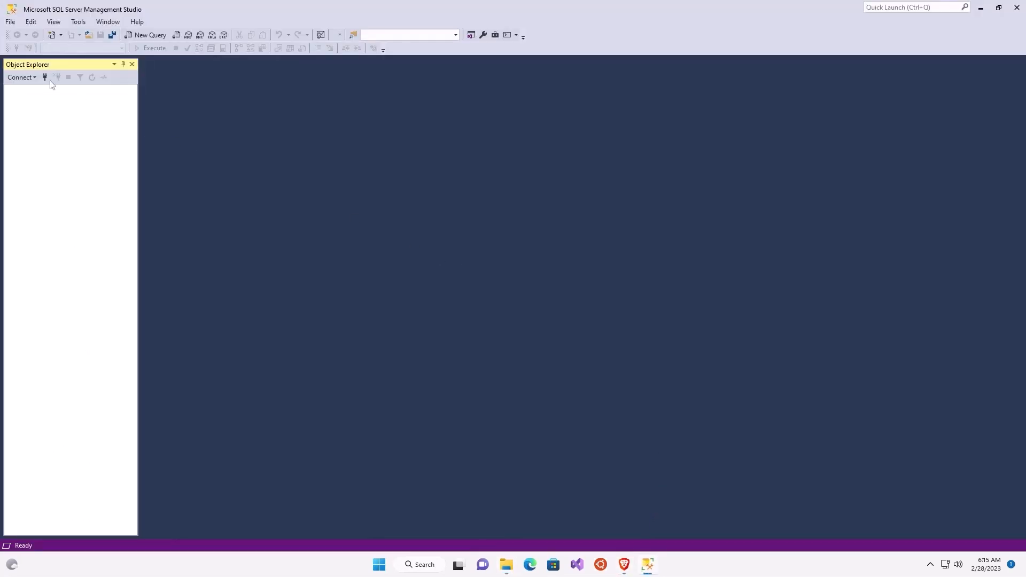
mouse_move(45, 77)
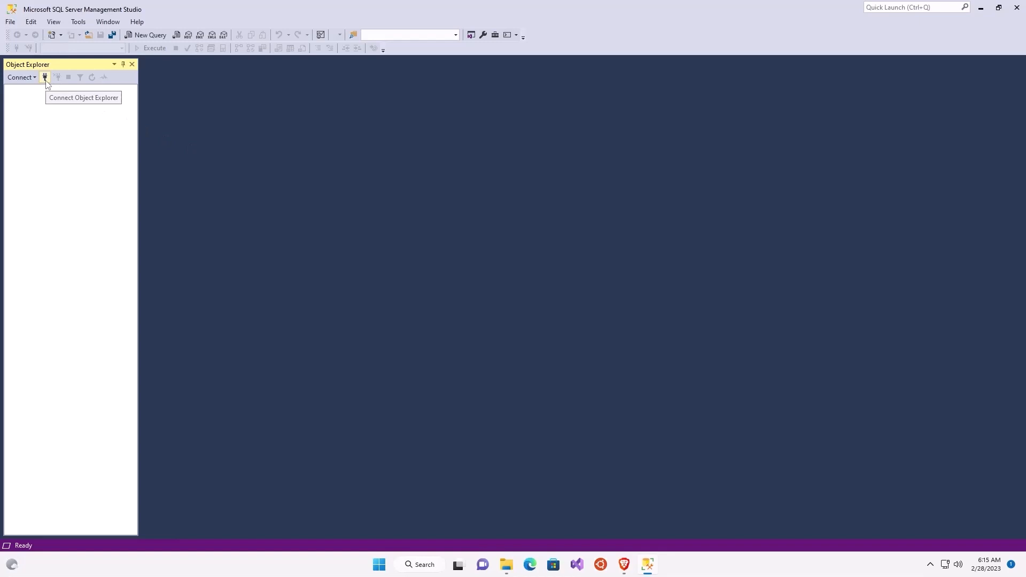
Connect Object Explorer to the WINDEV2301EVAL Database Engine using Windows Authentication
click(21, 77)
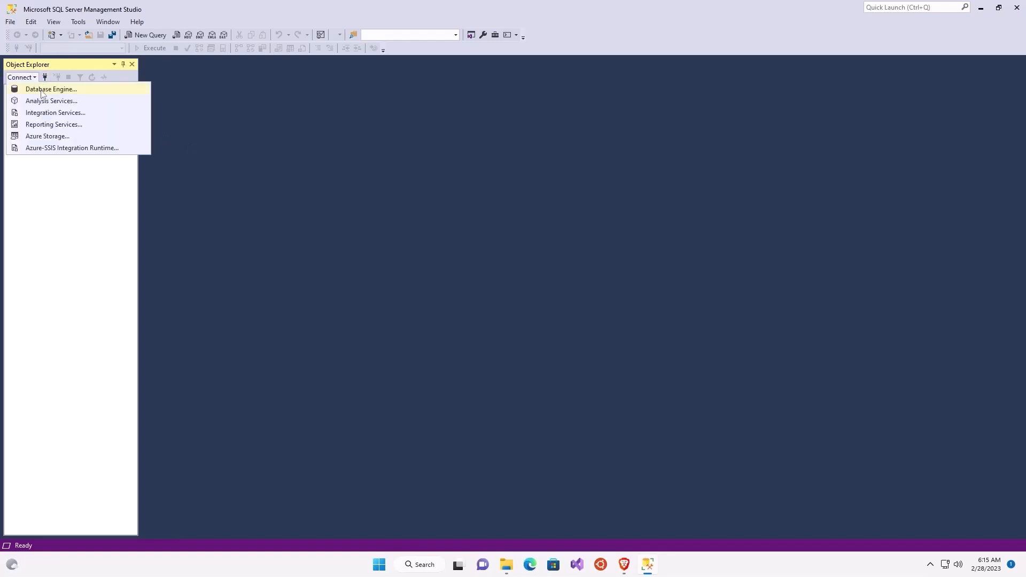
click(50, 88)
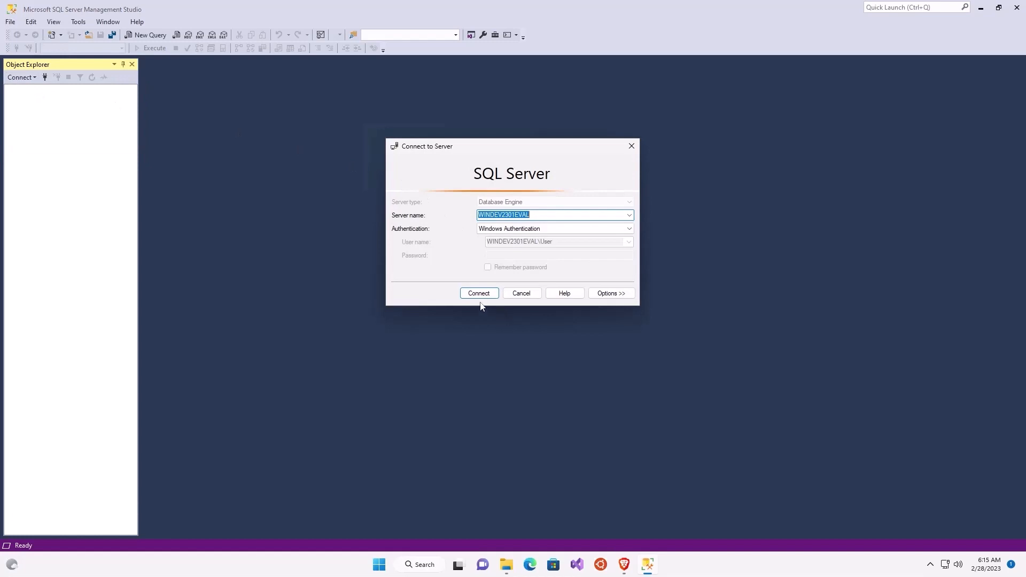
click(479, 293)
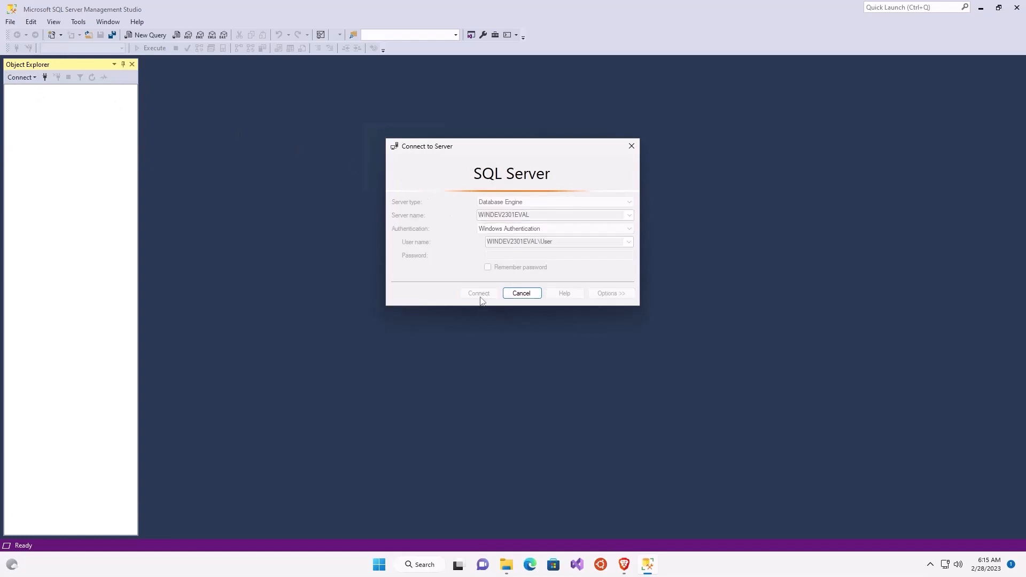
click(478, 293)
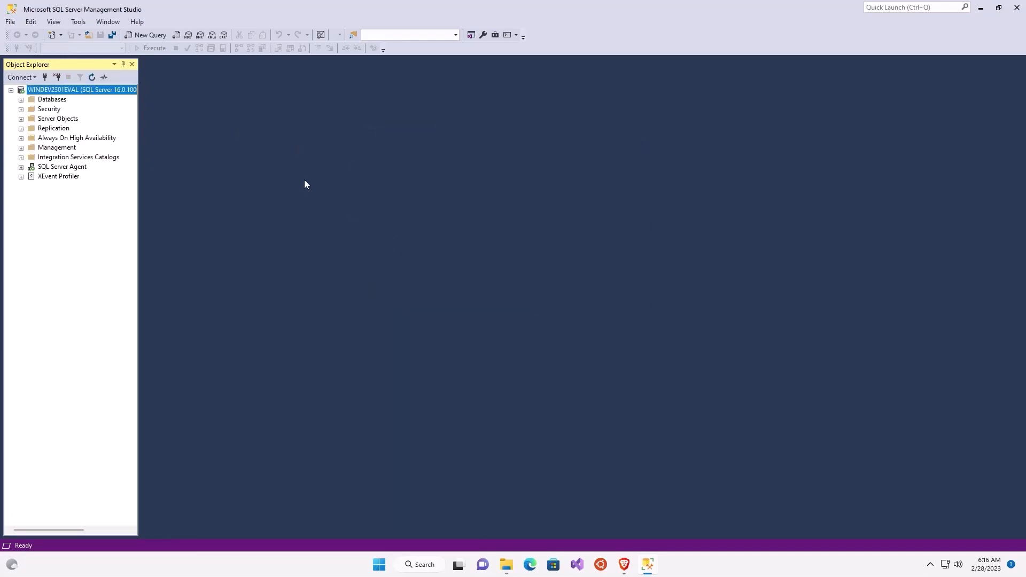
right_click(83, 89)
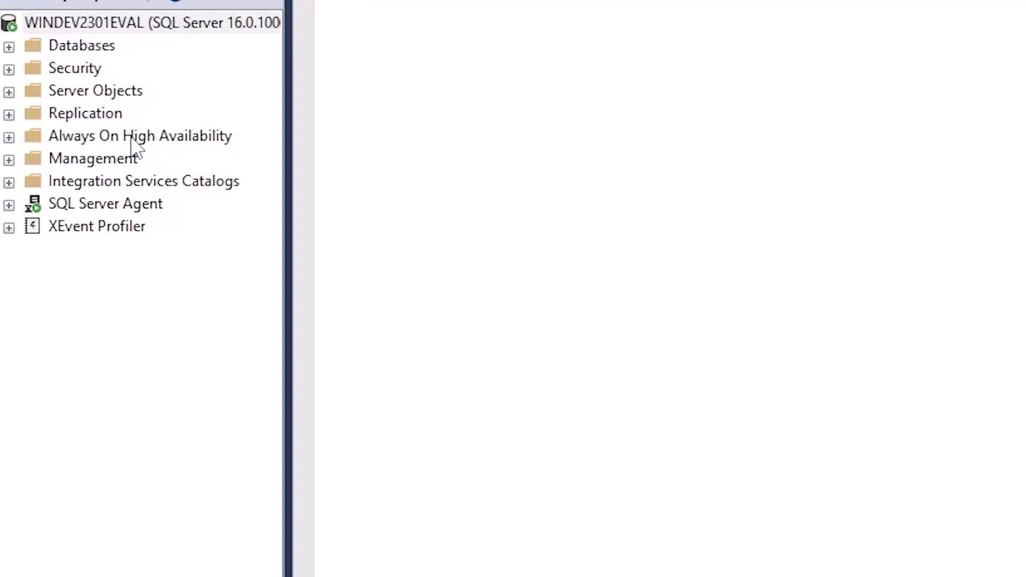
mouse_move(124, 33)
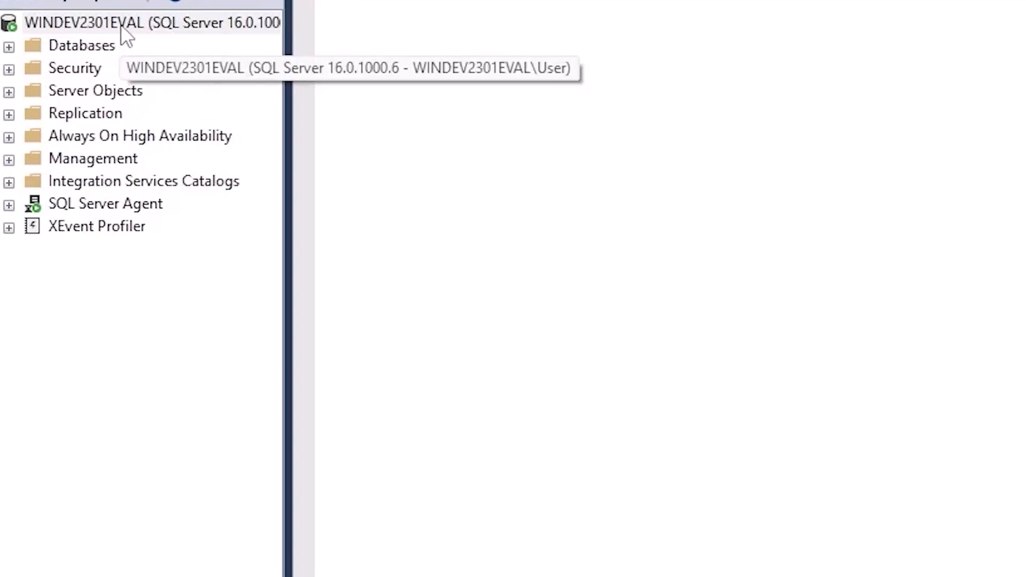
Bring up Server Properties for the WINDEV2301EVAL server node
right_click(131, 21)
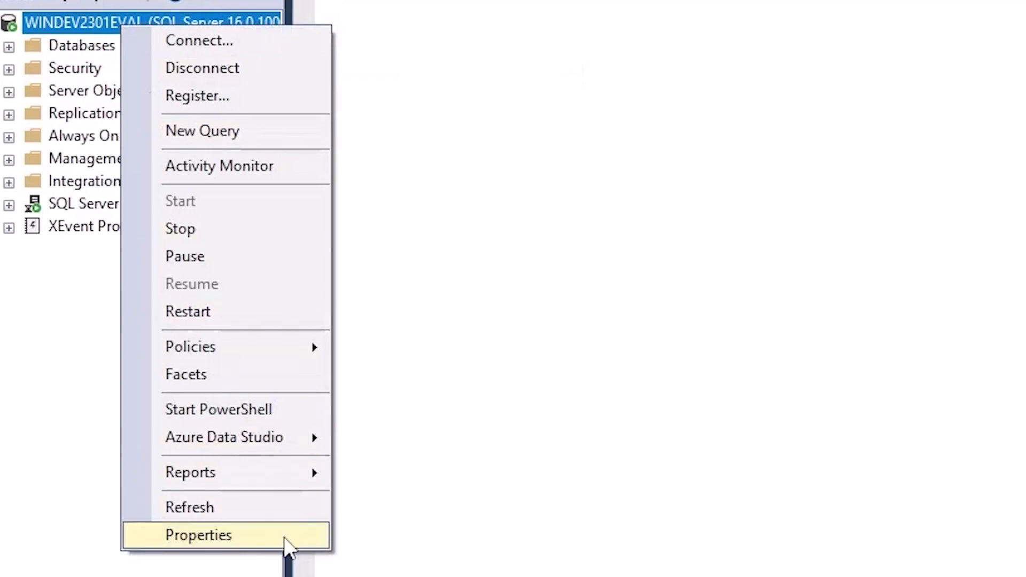
click(198, 536)
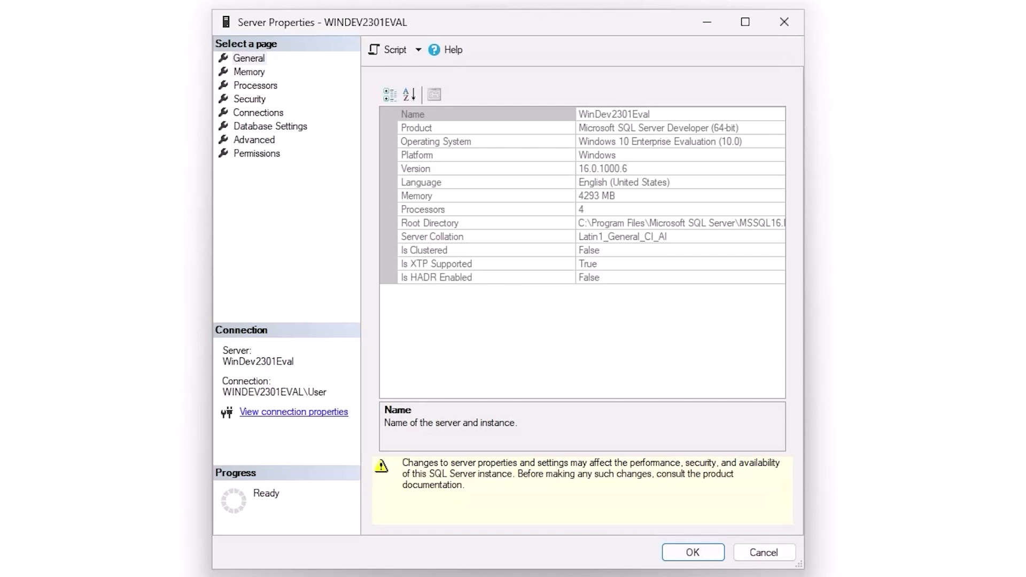
mouse_move(435, 25)
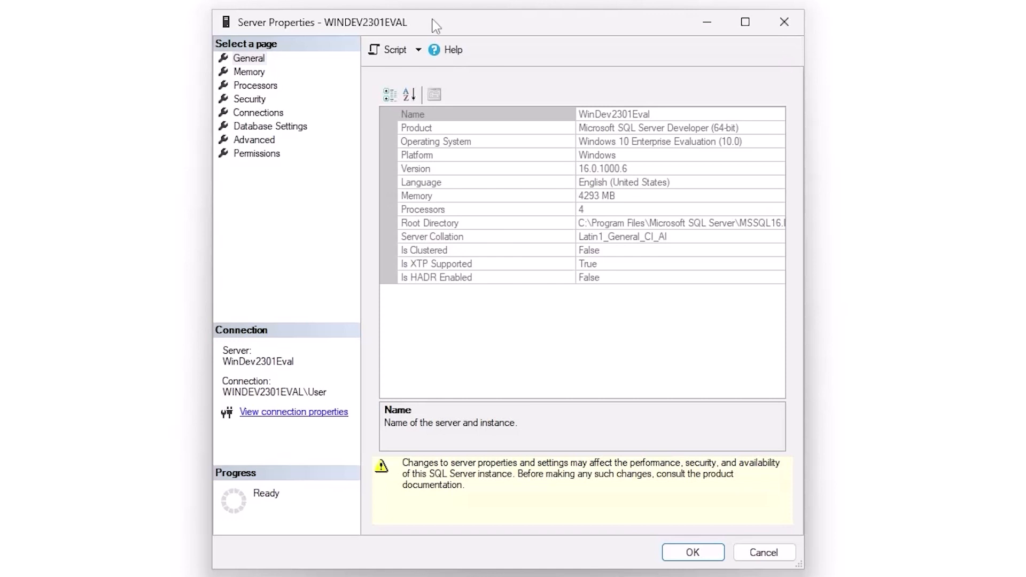
Show the Memory page with its 5120 MB maximum server memory
click(250, 71)
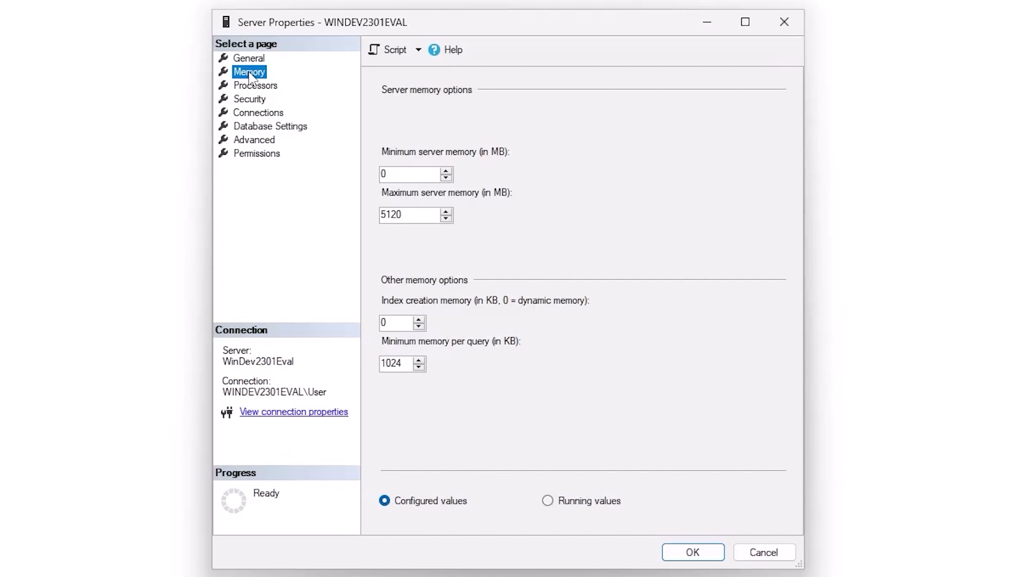
Review the Processors page, then show the Security page settings
click(255, 86)
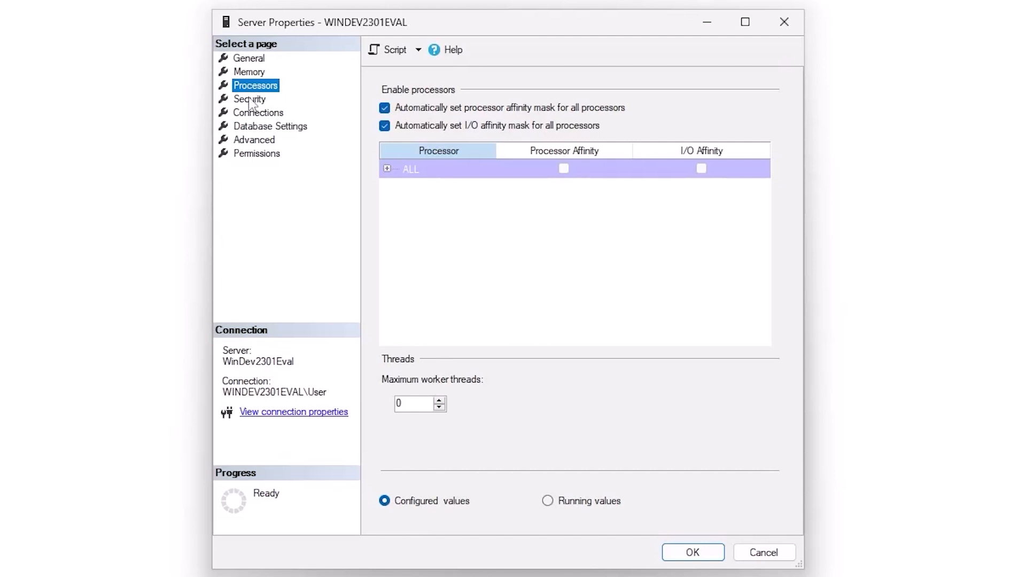
click(249, 99)
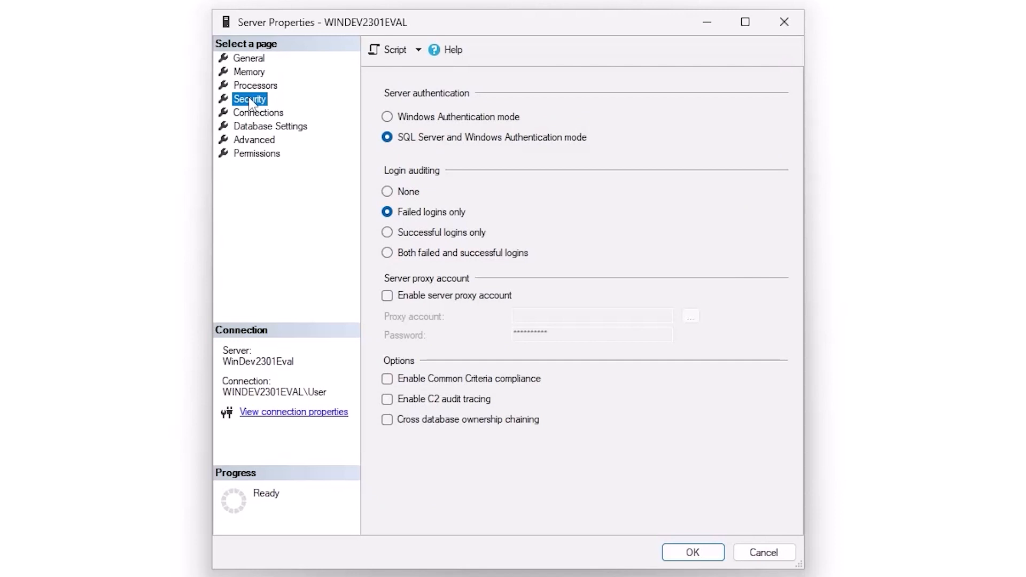
Set login auditing to 'Both failed and successful logins'
click(387, 252)
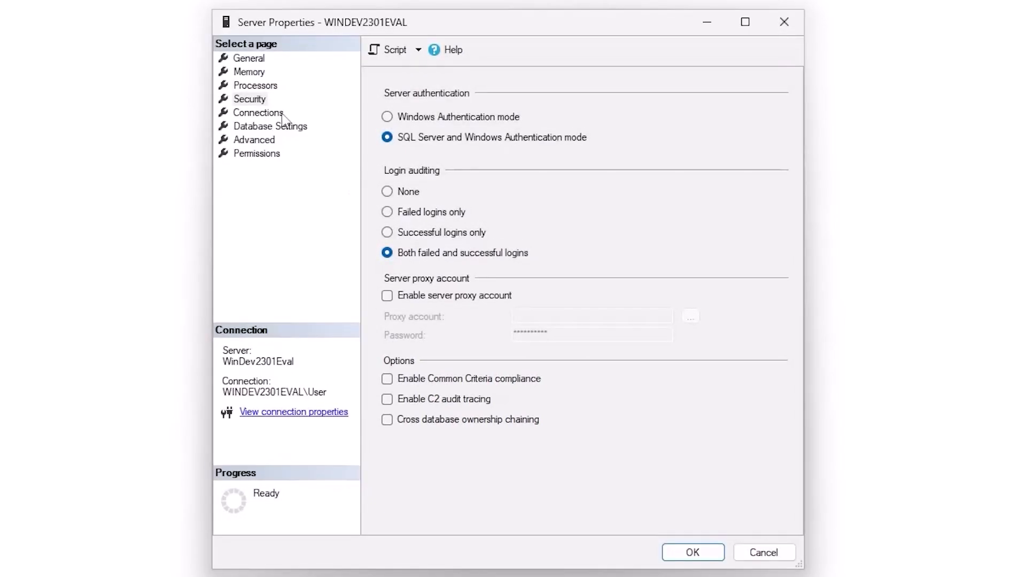
Review Connections, then enable Compress backup and Backup checksum under Database Settings
click(259, 112)
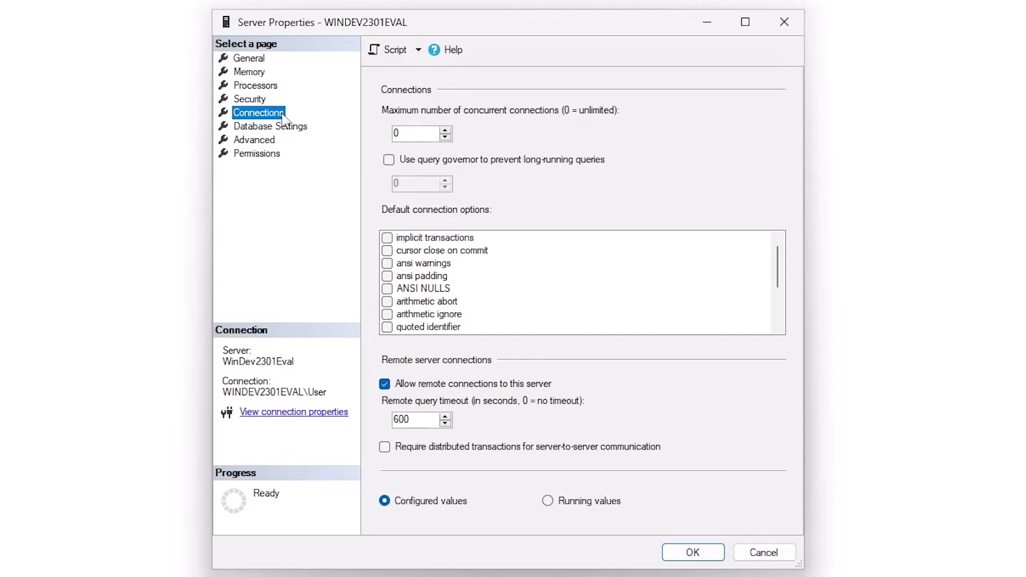
click(270, 127)
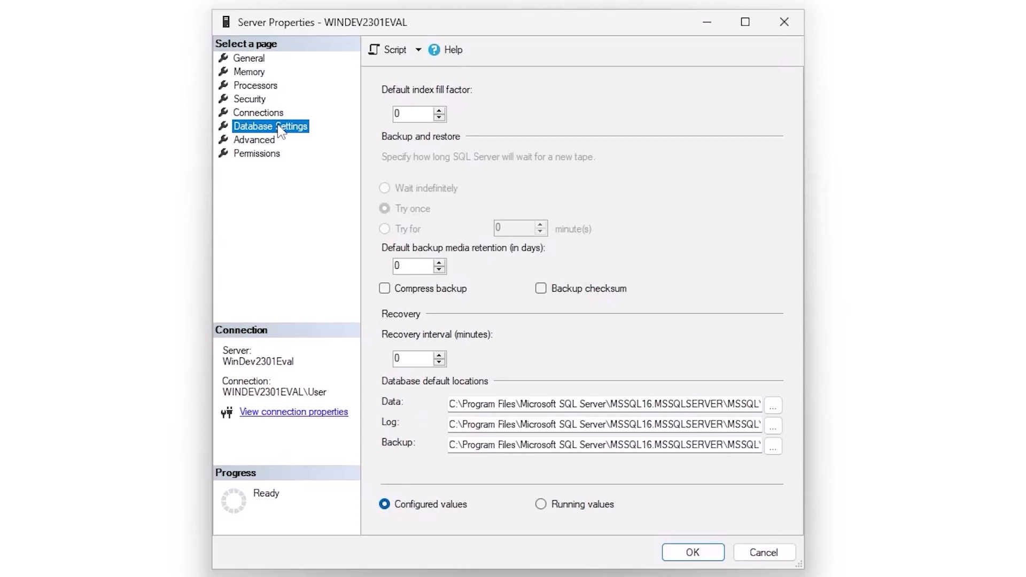
click(385, 288)
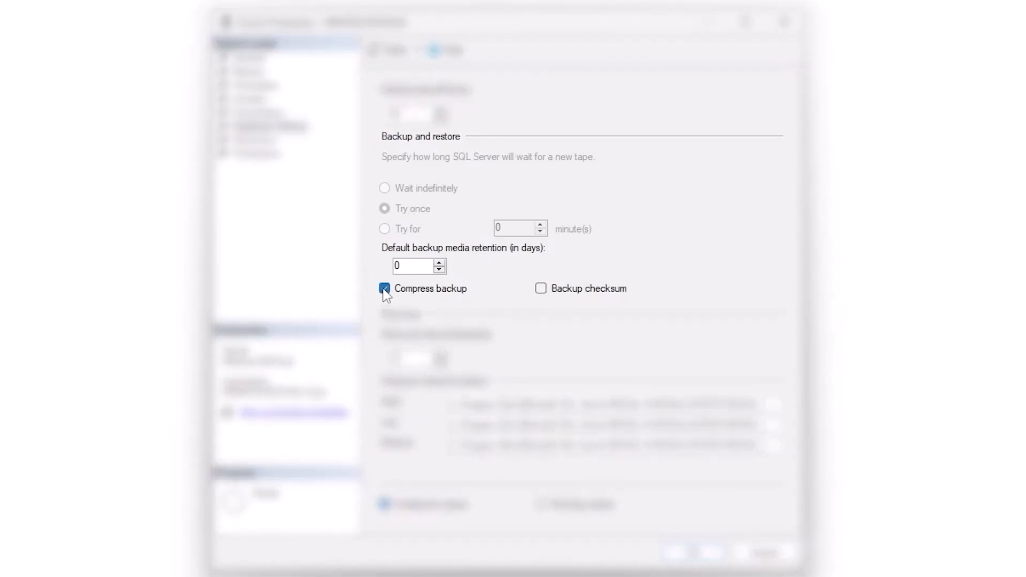
click(541, 287)
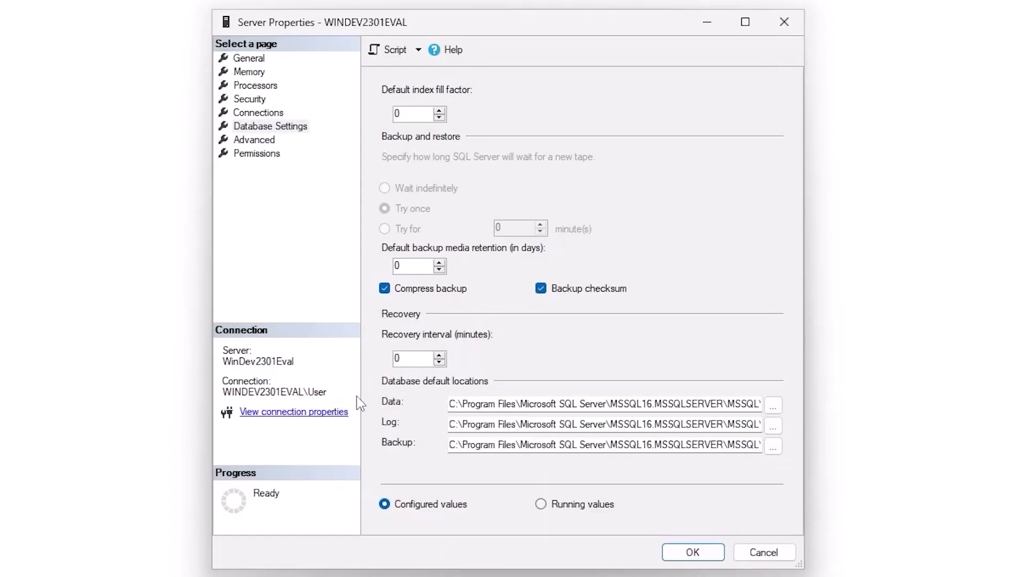
mouse_move(365, 405)
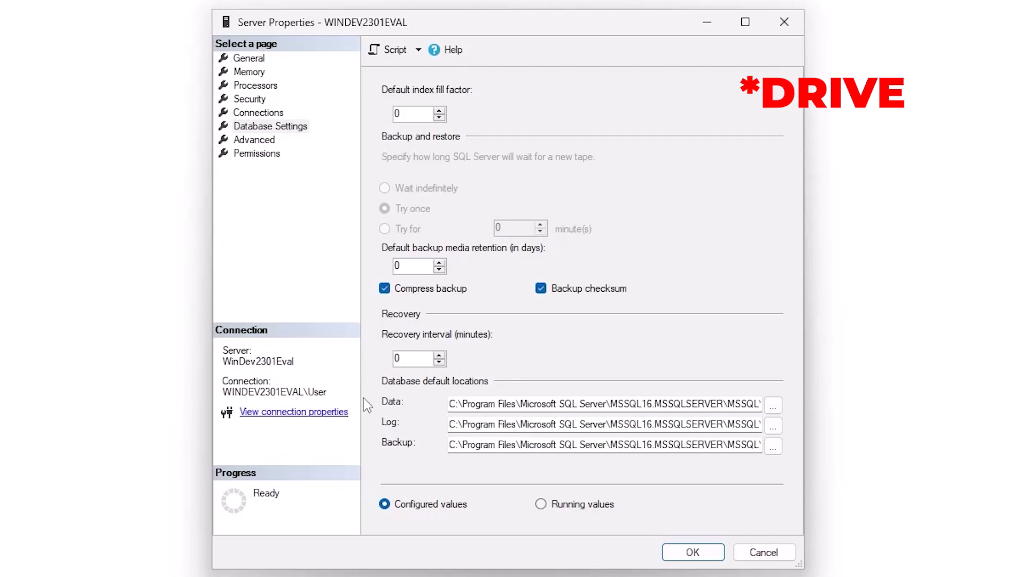
mouse_move(284, 179)
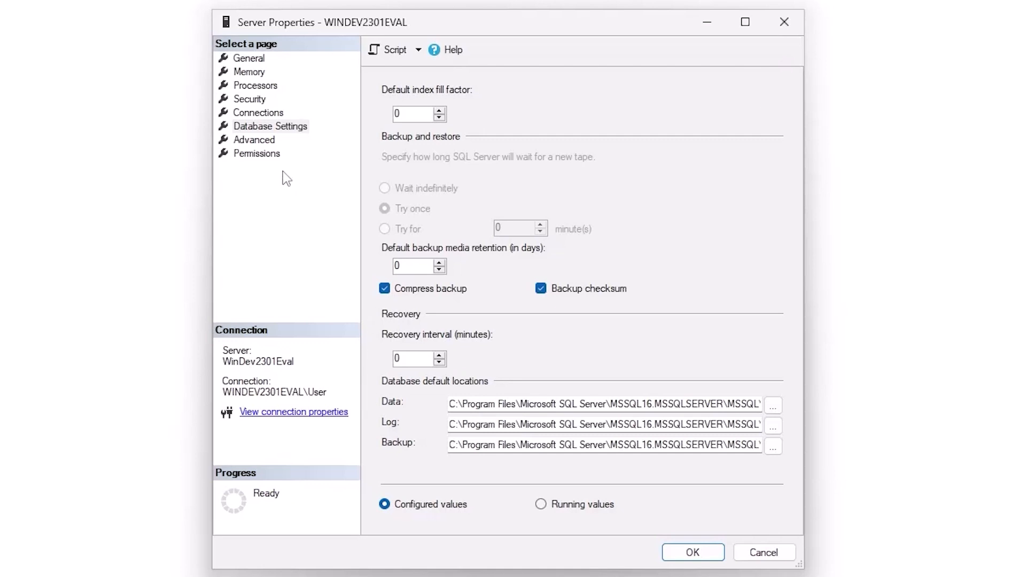
click(255, 139)
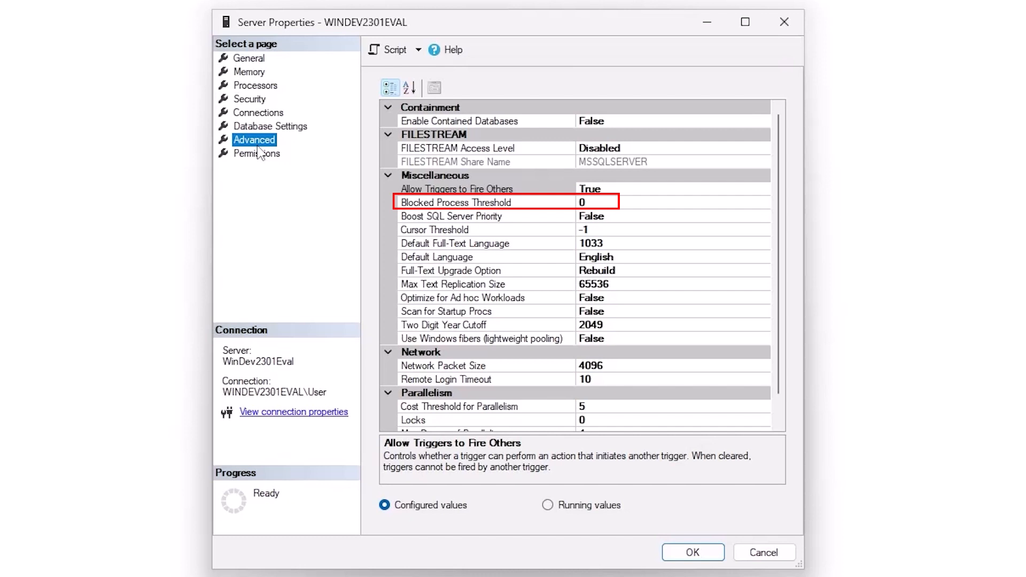
click(451, 216)
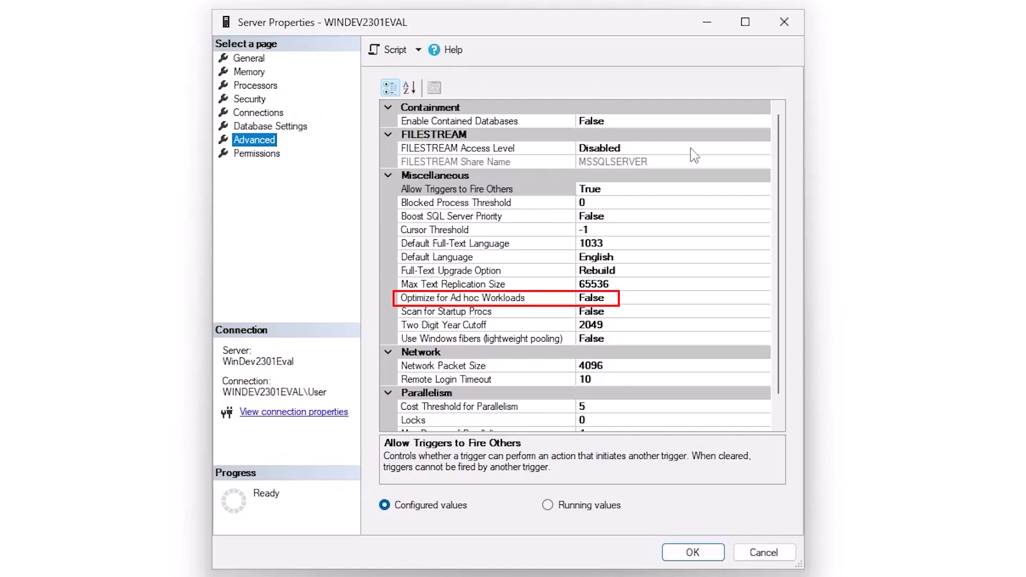
click(763, 298)
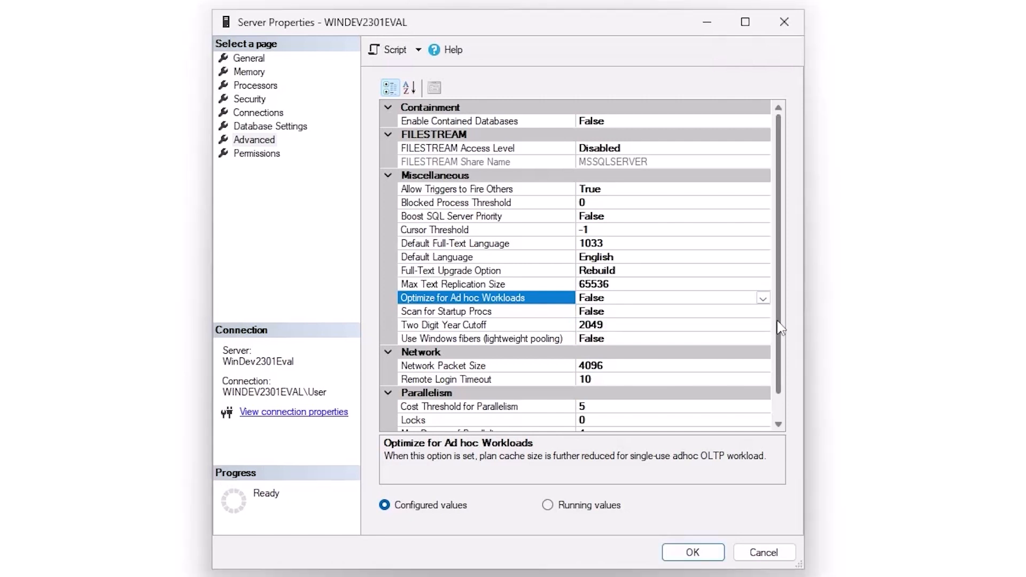
scroll(down, 3)
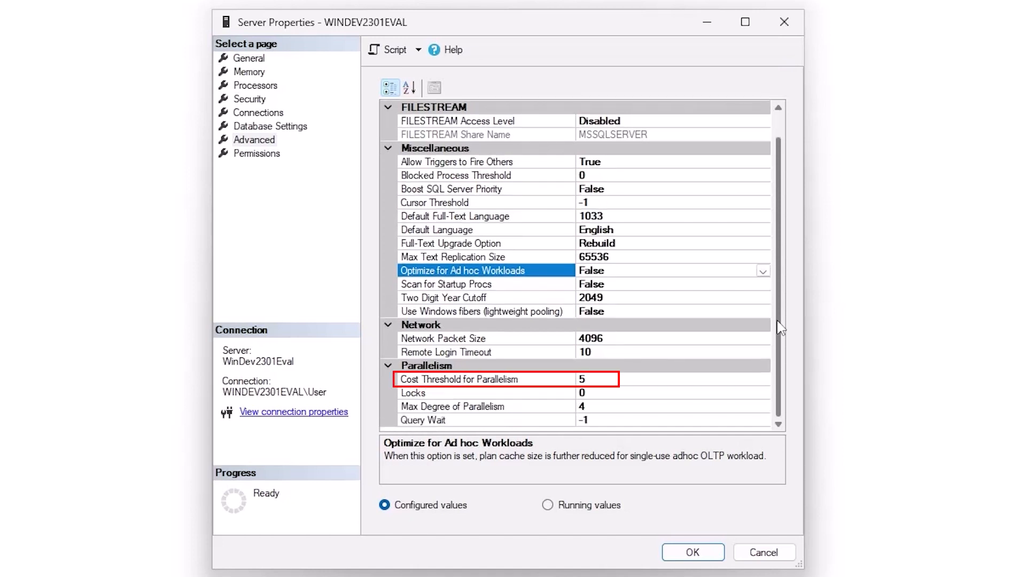
Change Cost Threshold for Parallelism from 5 to 50 on the Advanced page
click(459, 378)
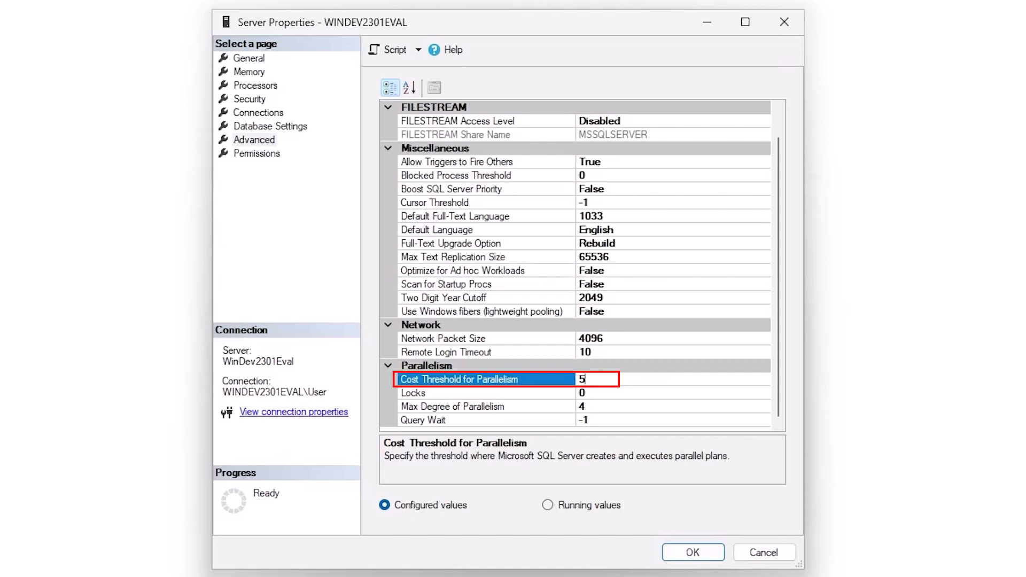
text(0)
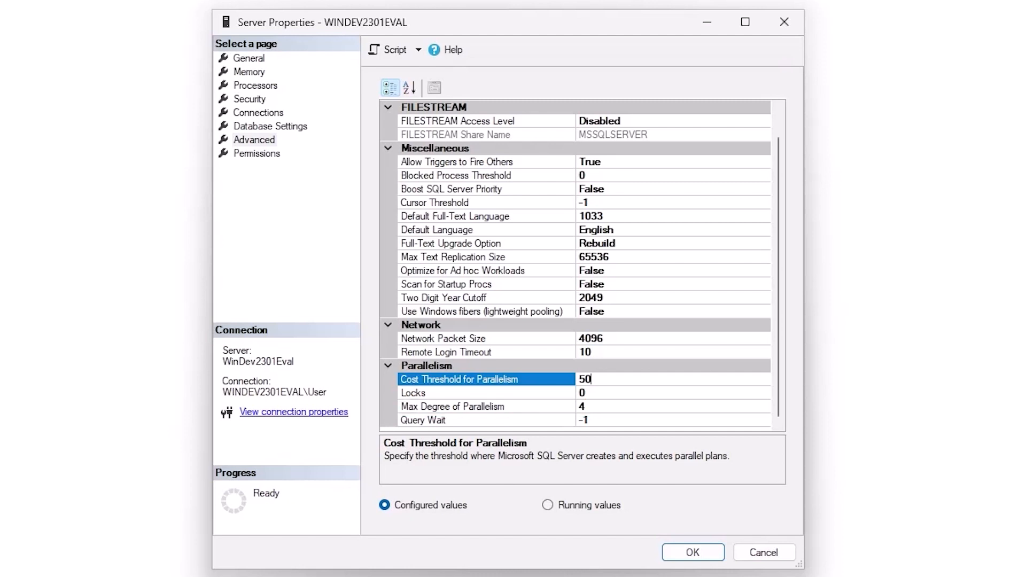
click(255, 153)
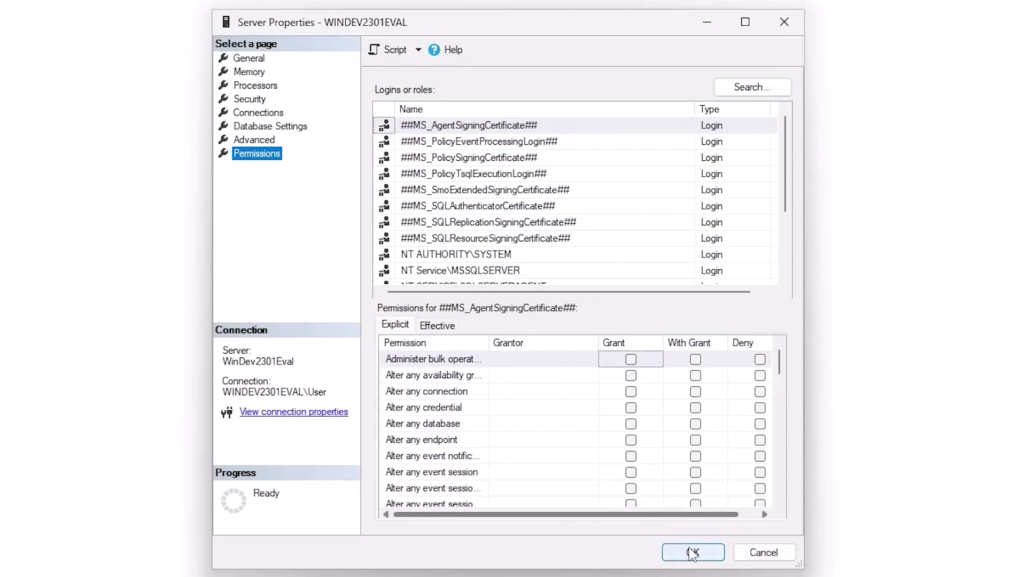
Apply the server property changes with OK, closing Server Properties
click(692, 557)
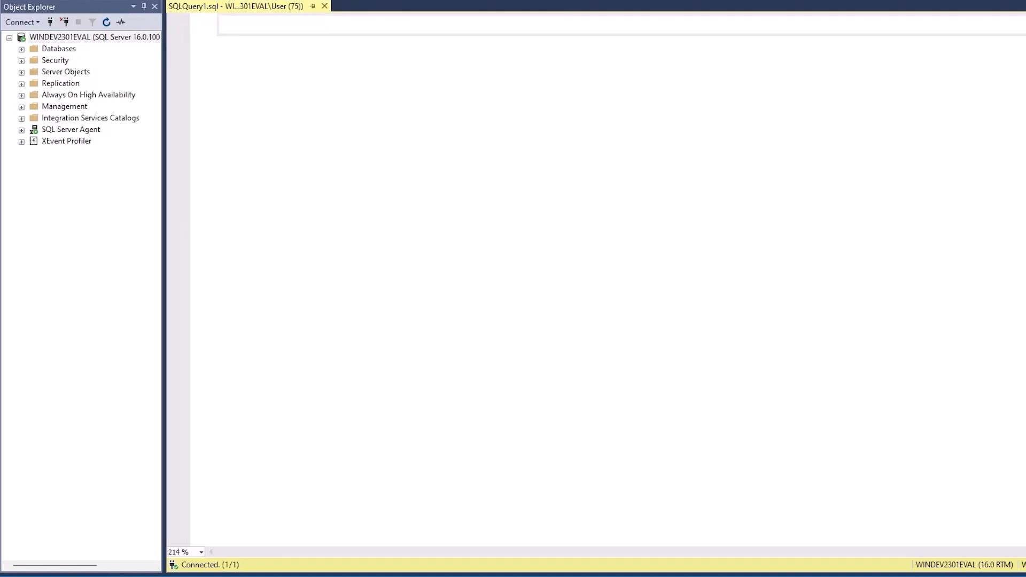
Run 'EXEC sp_configure;' to list configuration options with config and run values
text(EXEC sp)
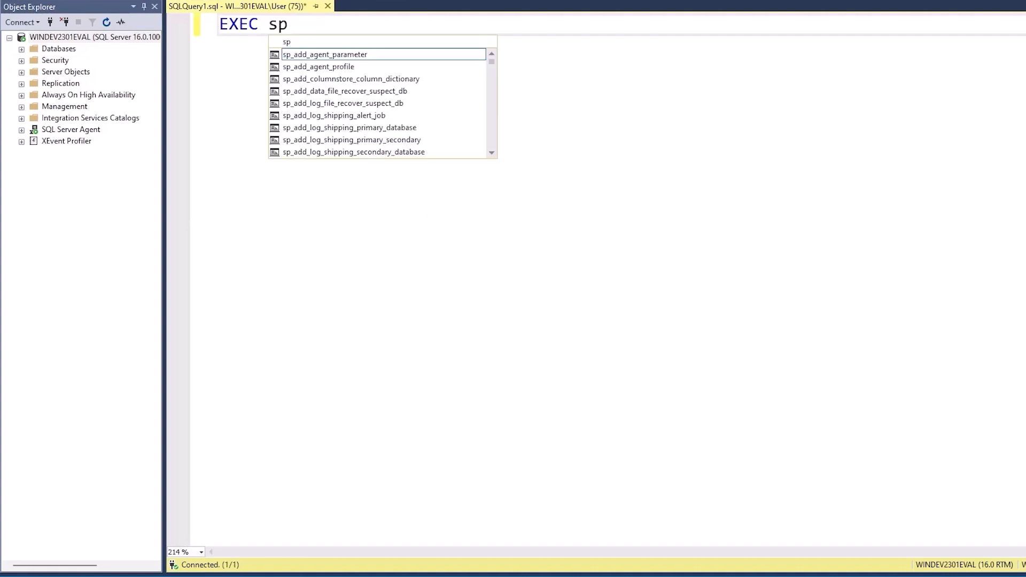
text(_configure;)
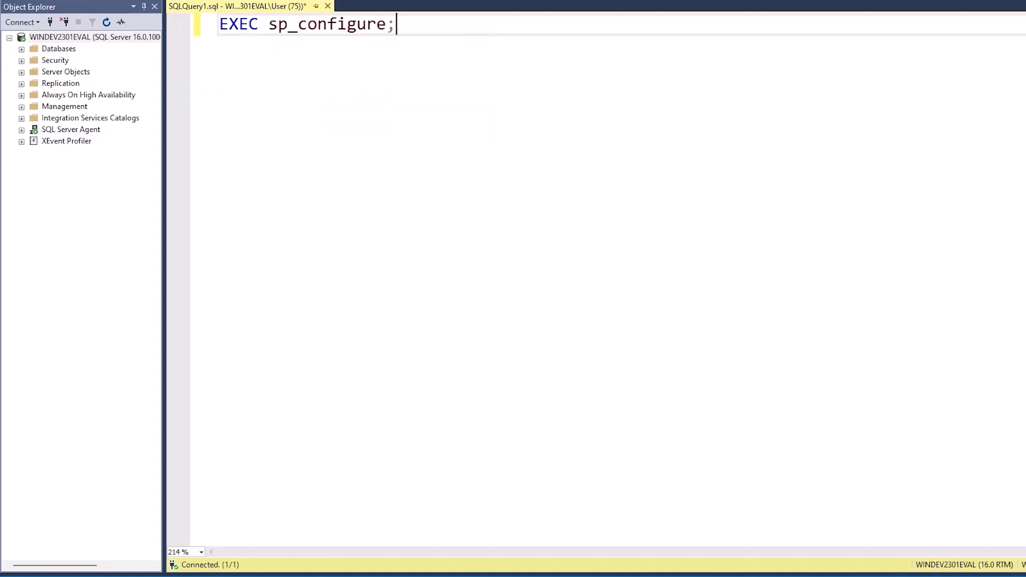
key(F5)
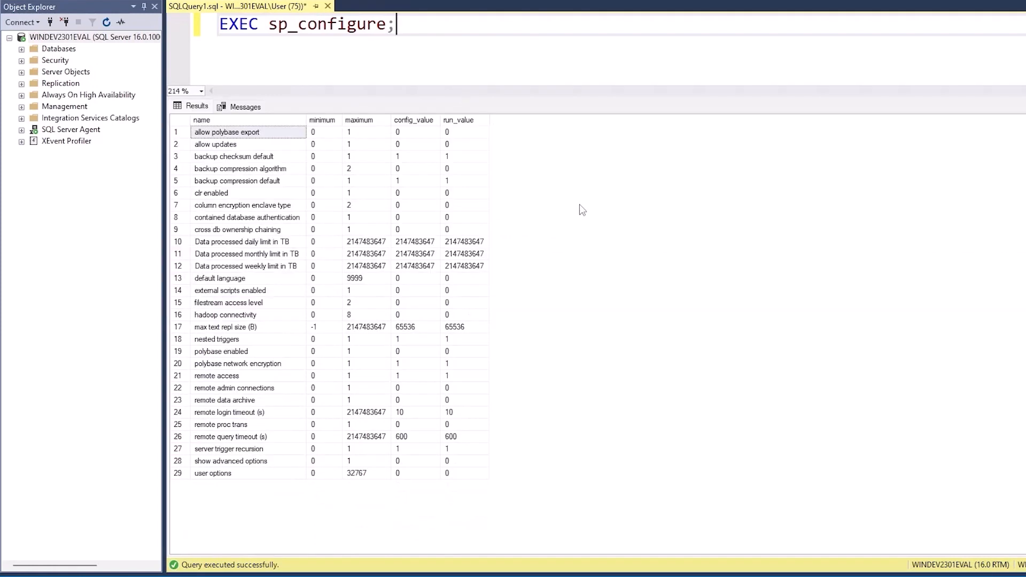
mouse_move(608, 200)
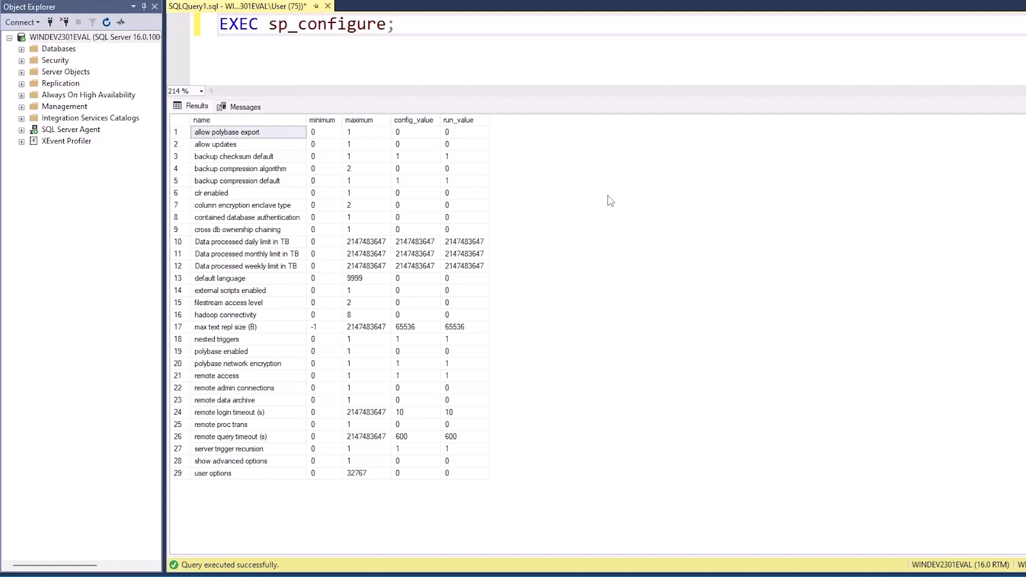
Set 'show advanced options' to 1 with RECONFIGURE and review the 95 options sp_configure lists
text('show advanced options', 1)
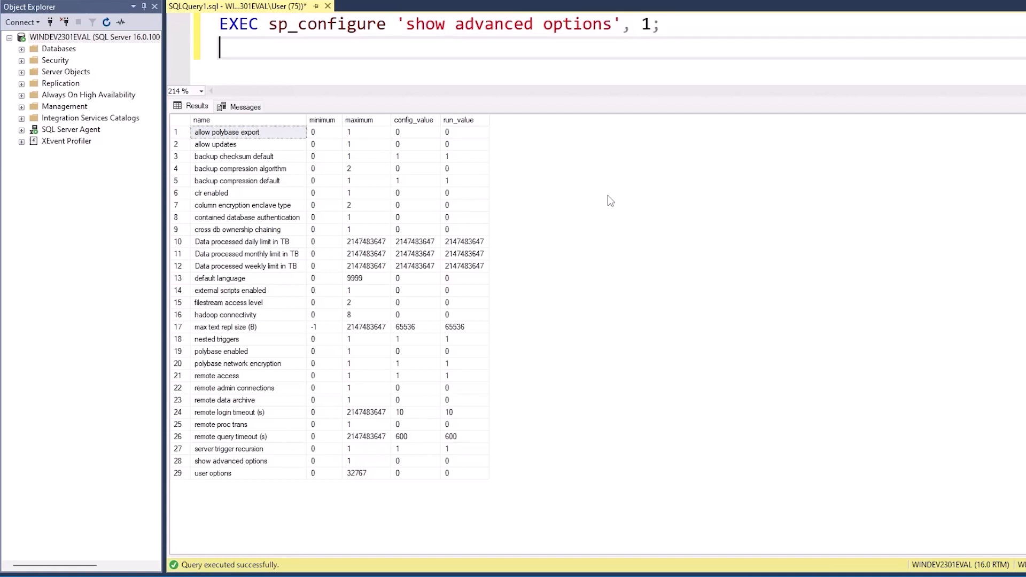
text(GO)
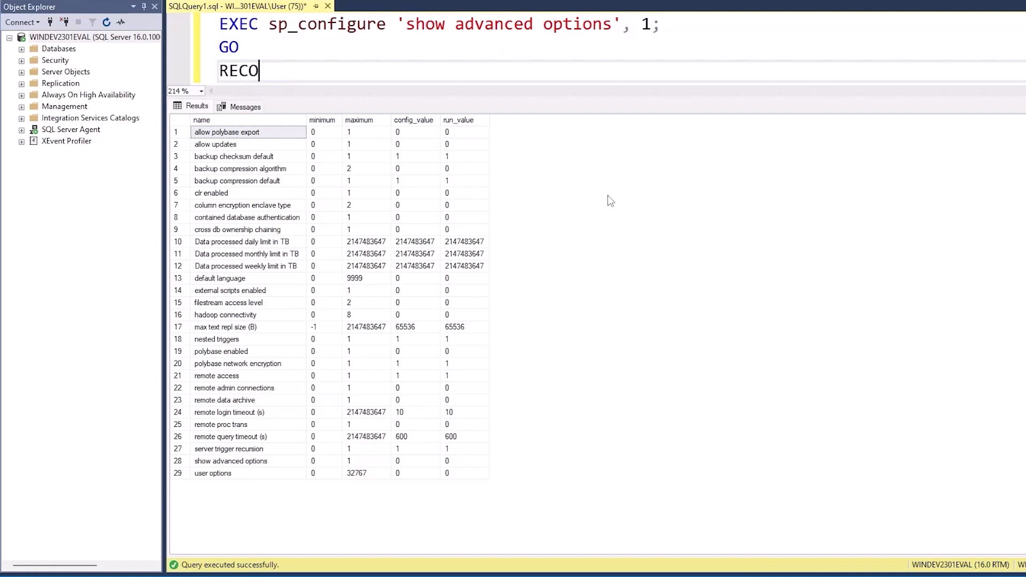
text(NFIGURE)
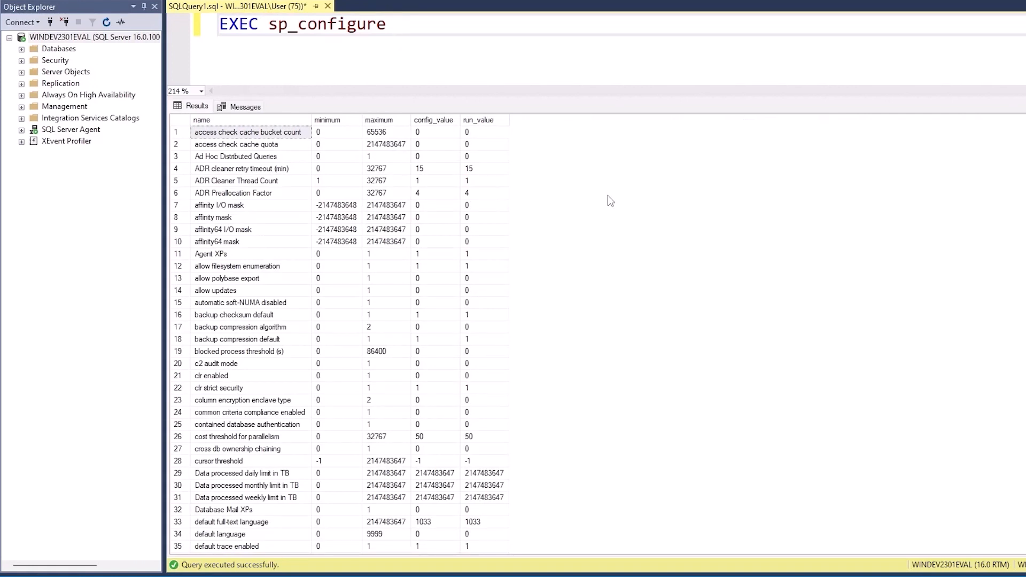
scroll(down, 3)
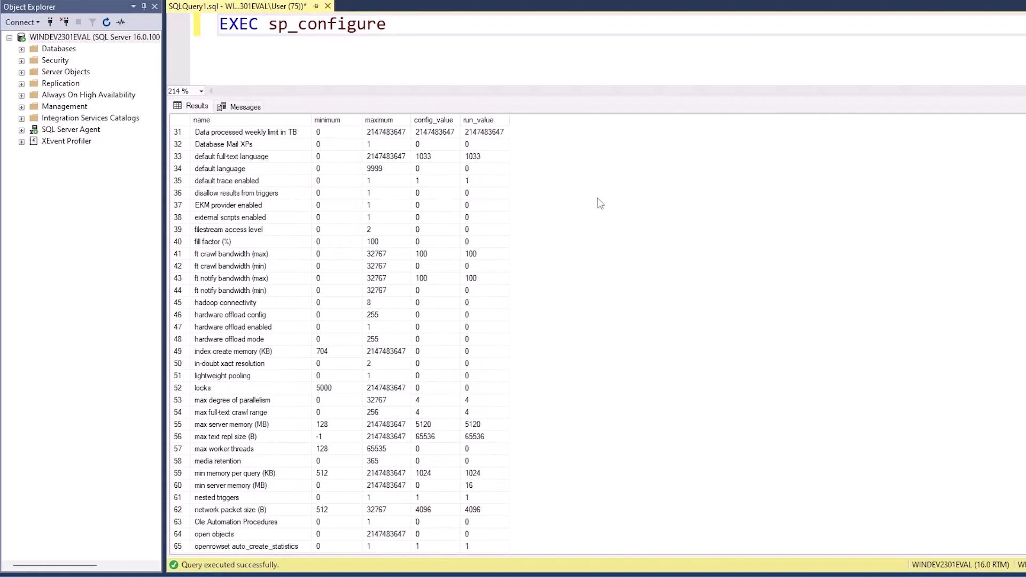
scroll(down, 3)
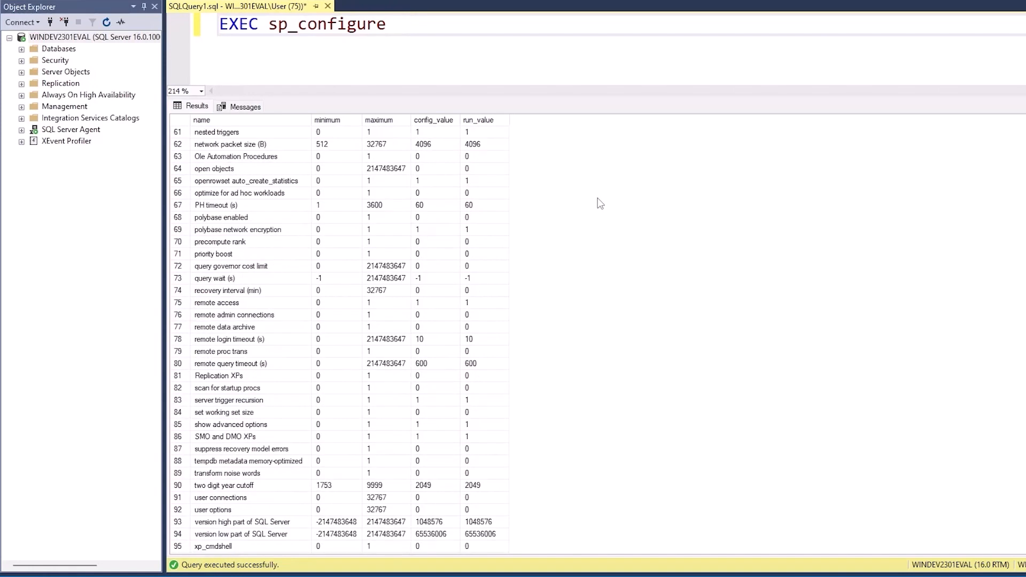
click(389, 24)
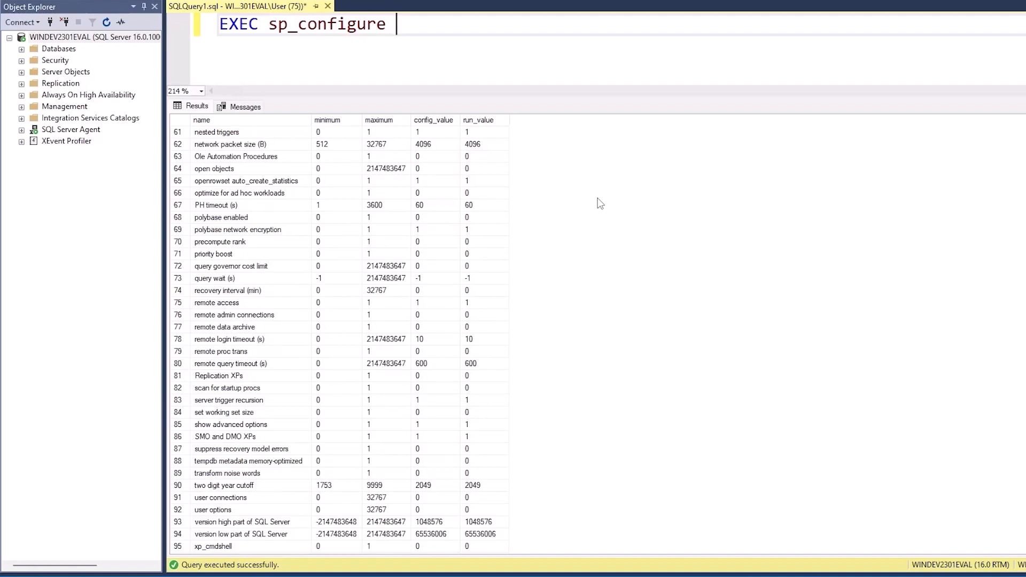
Run sp_configure 'xp_cmdshell', 1 with RECONFIGURE so xp_cmdshell shows config and run value 1
text(')
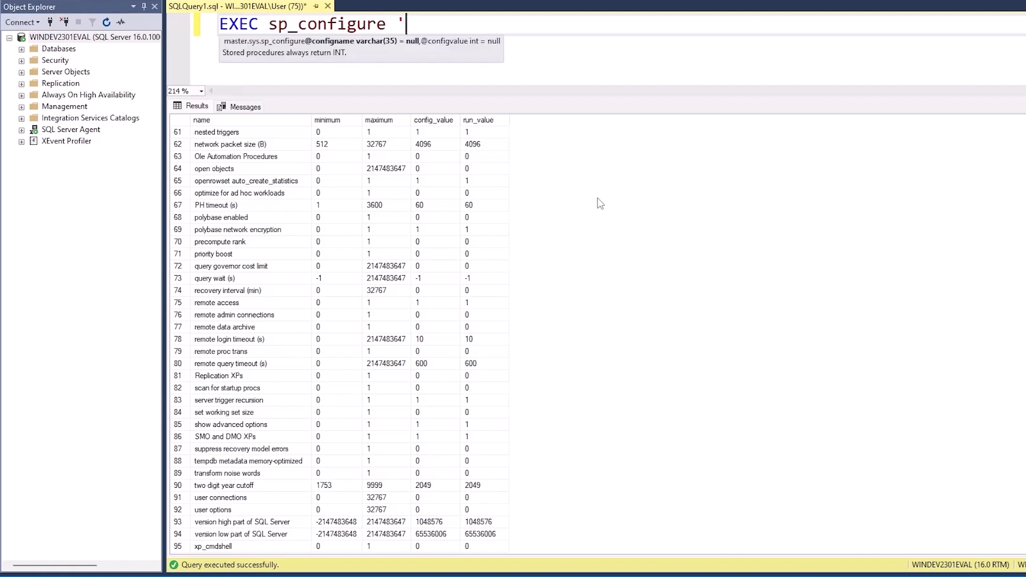
text(xp_cmdshell')
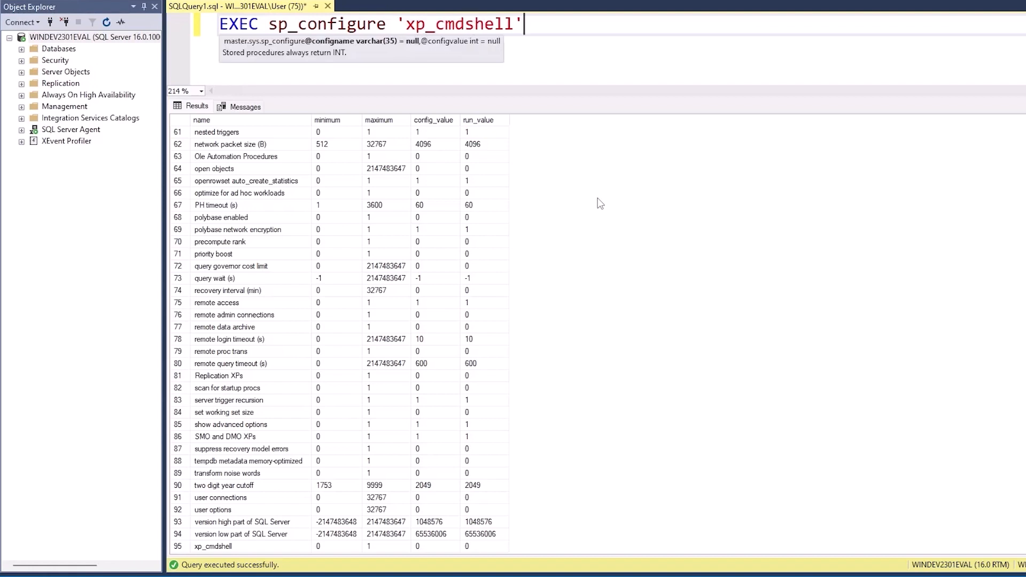
text(, 1)
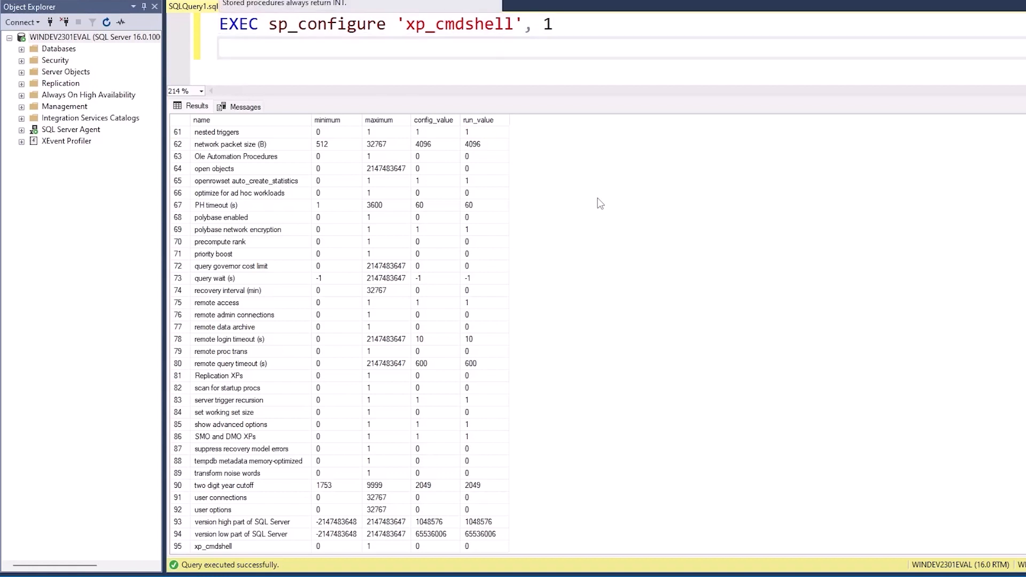
text(GO)
text(RECONFIGURE)
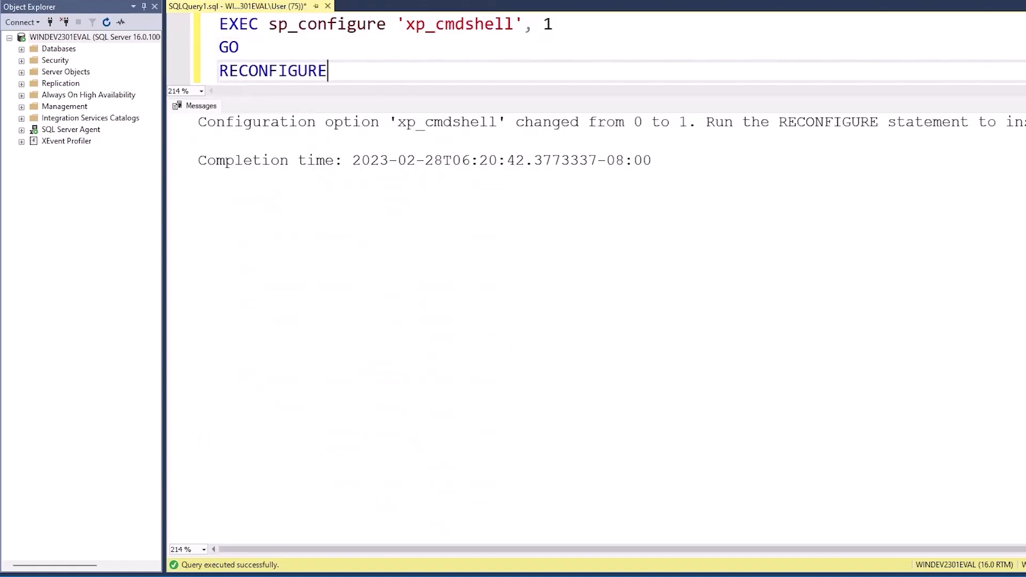
click(386, 25)
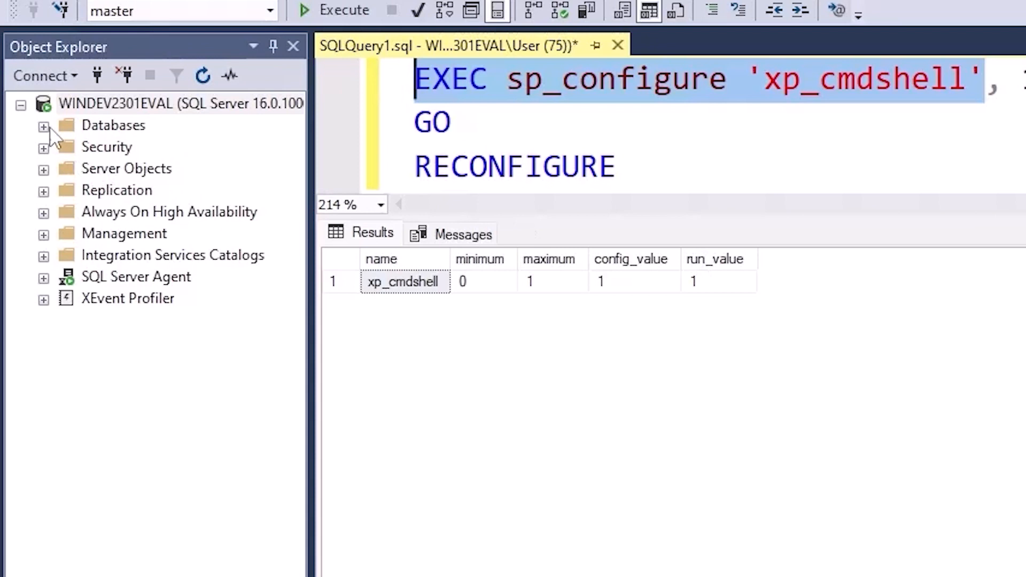
Expand System Databases and bring up the Properties window of the model database
click(42, 125)
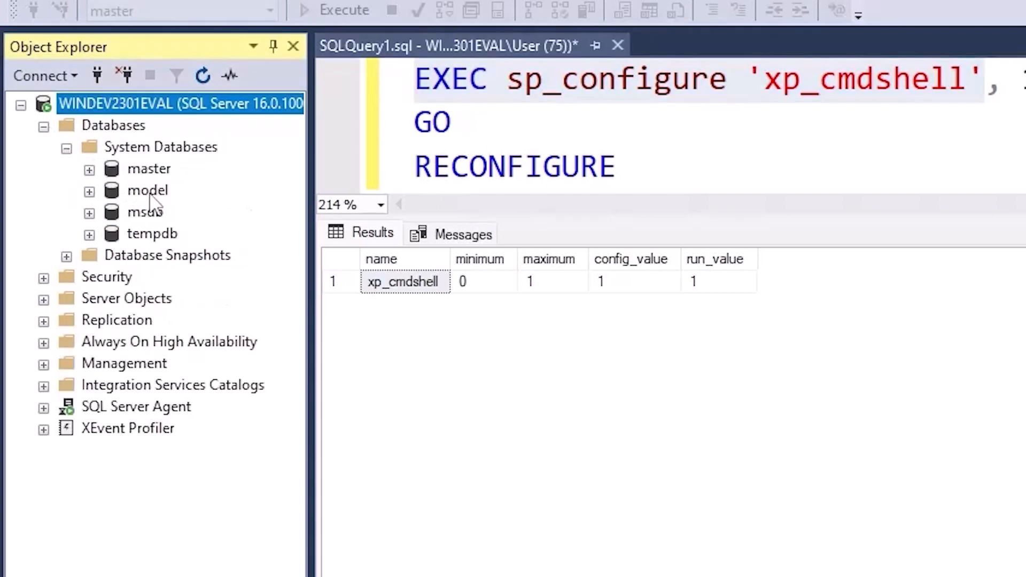
right_click(148, 191)
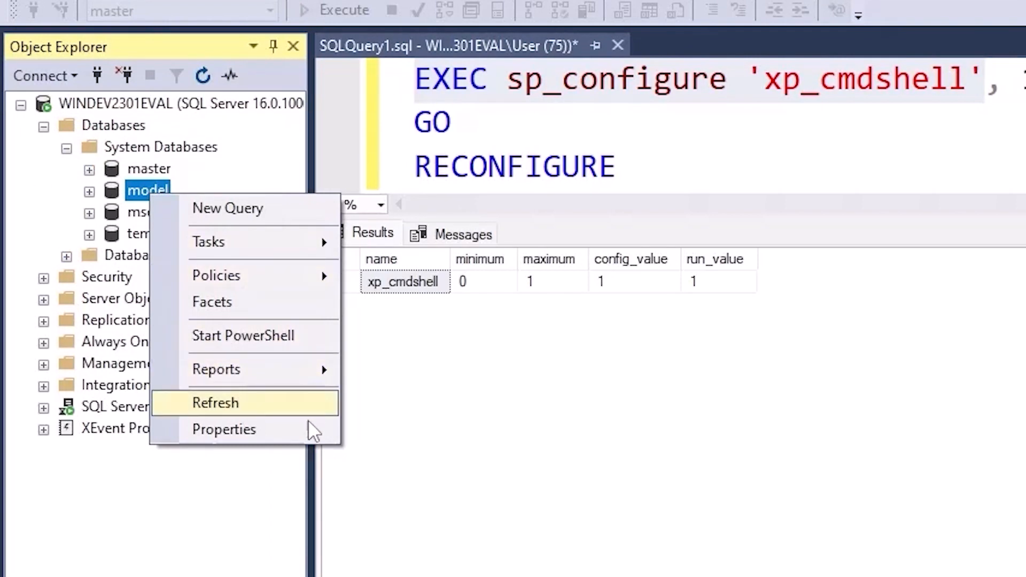
click(215, 403)
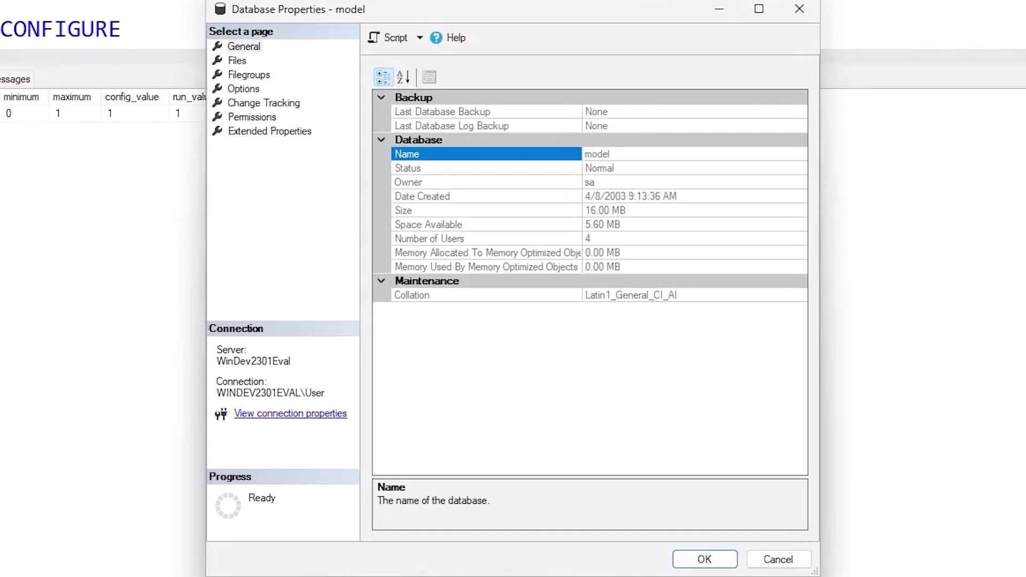
mouse_move(237, 60)
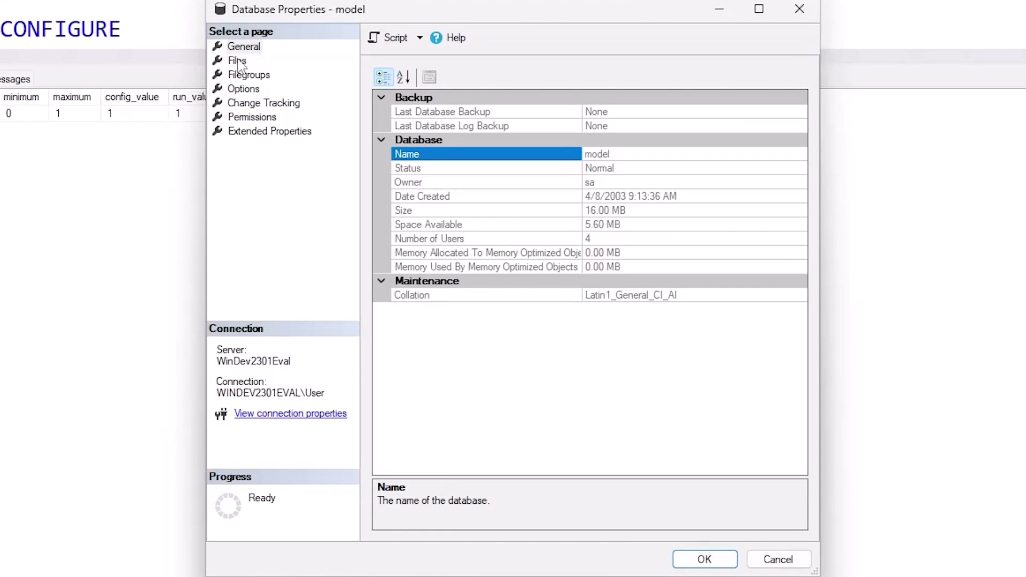
Show the Files page listing modeldev and modellog, each 8 MB growing by 64 MB
click(238, 60)
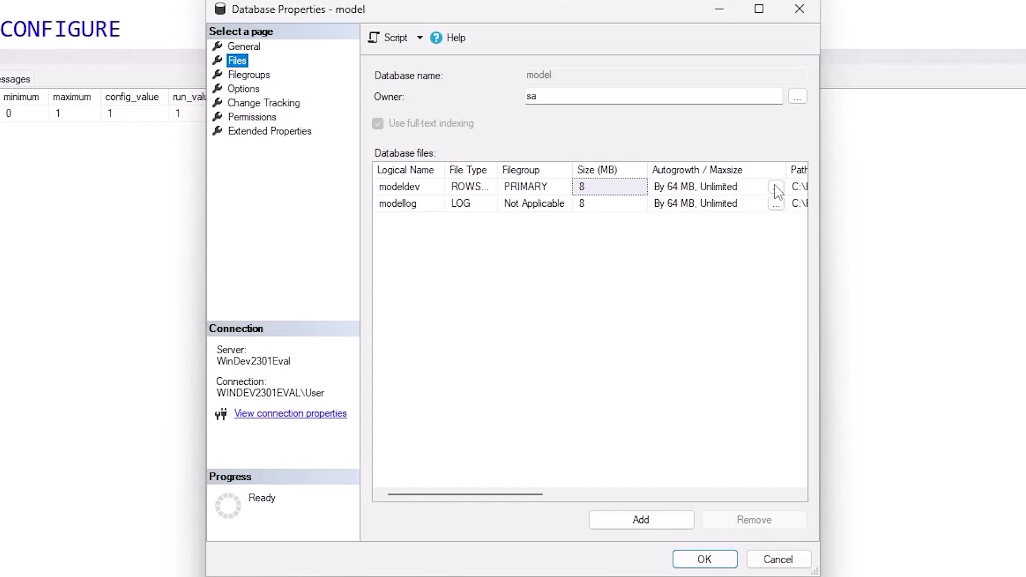
Bring up Change Autogrowth for modeldev, showing 64 MB growth and unlimited size
click(776, 186)
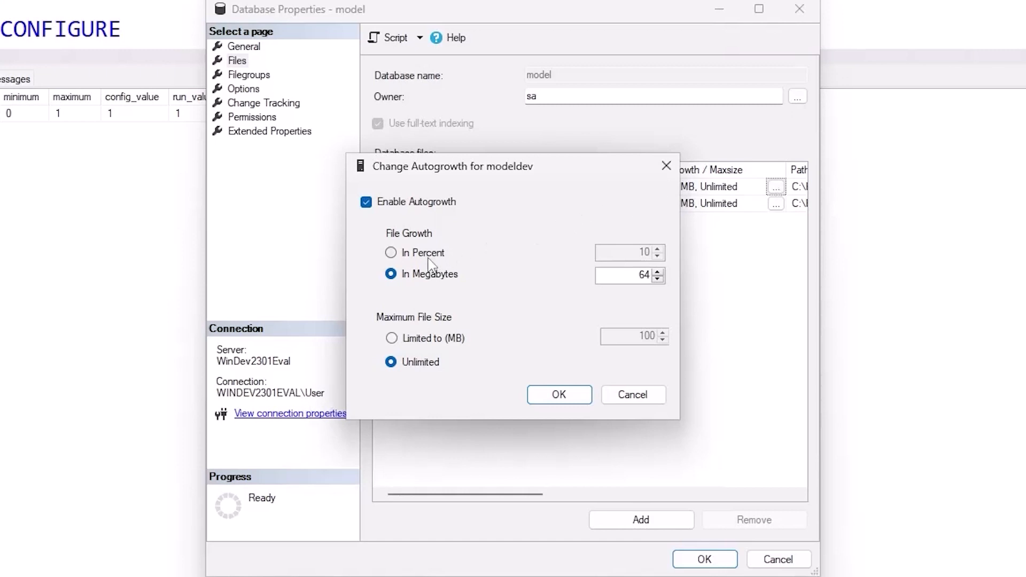
mouse_move(475, 289)
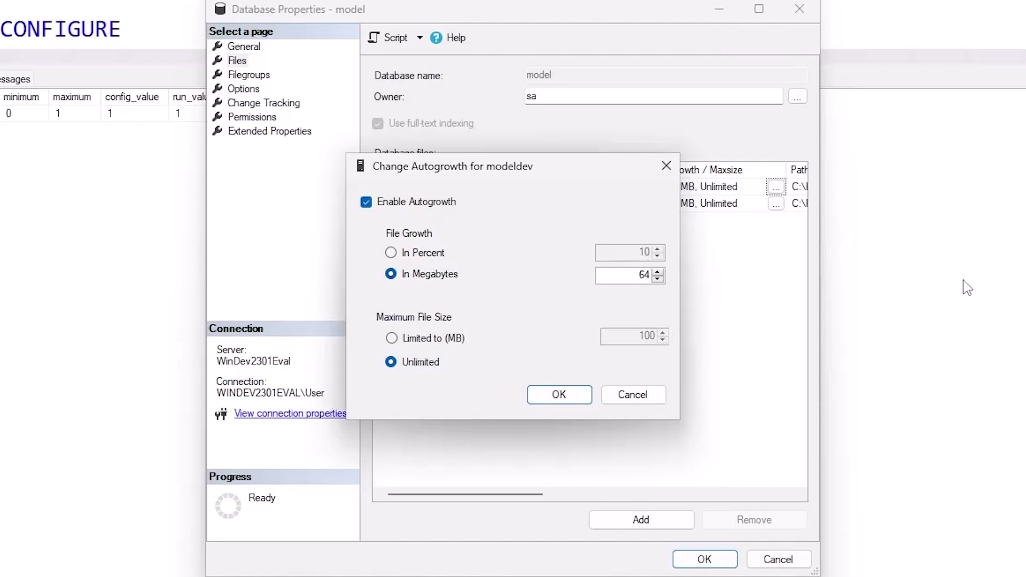
mouse_move(925, 417)
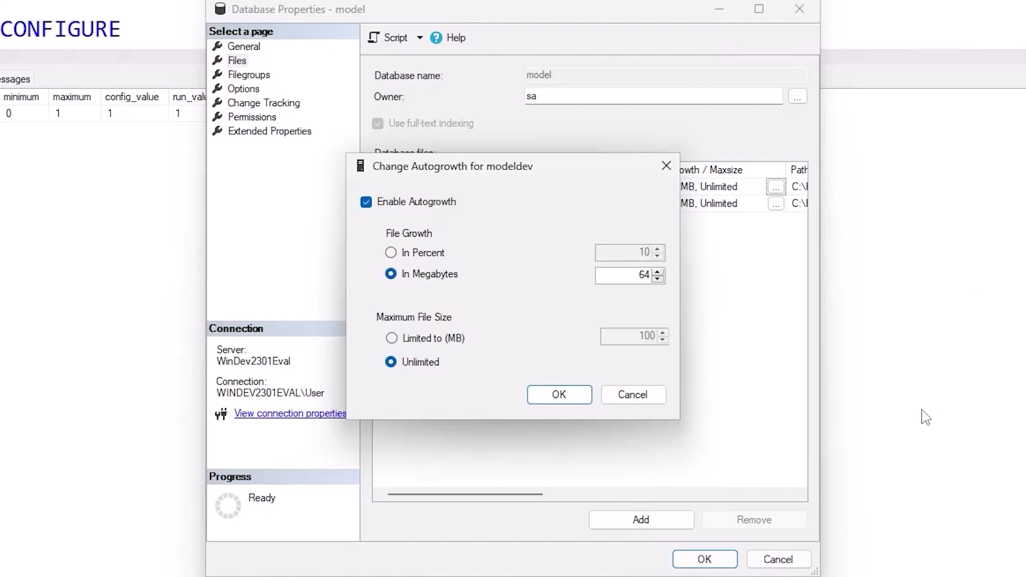
mouse_move(633, 394)
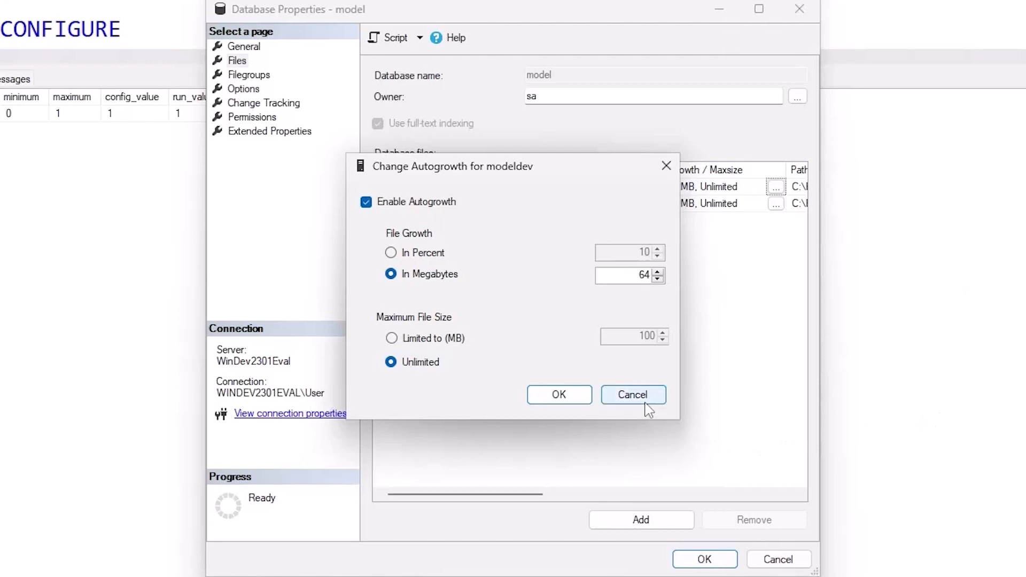
Cancel autogrowth changes, add then remove a file row, and view the PRIMARY filegroup
click(632, 395)
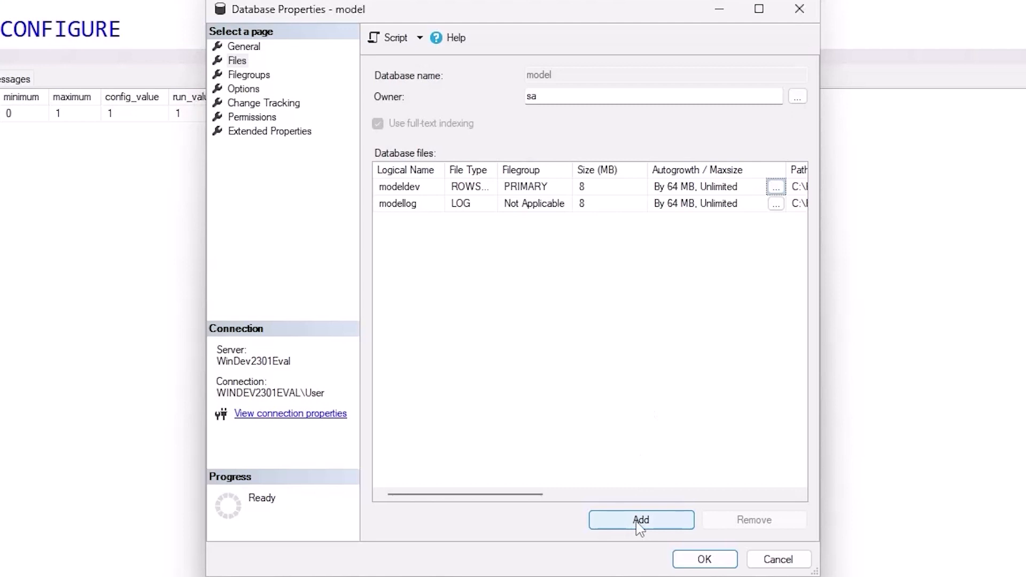
click(640, 520)
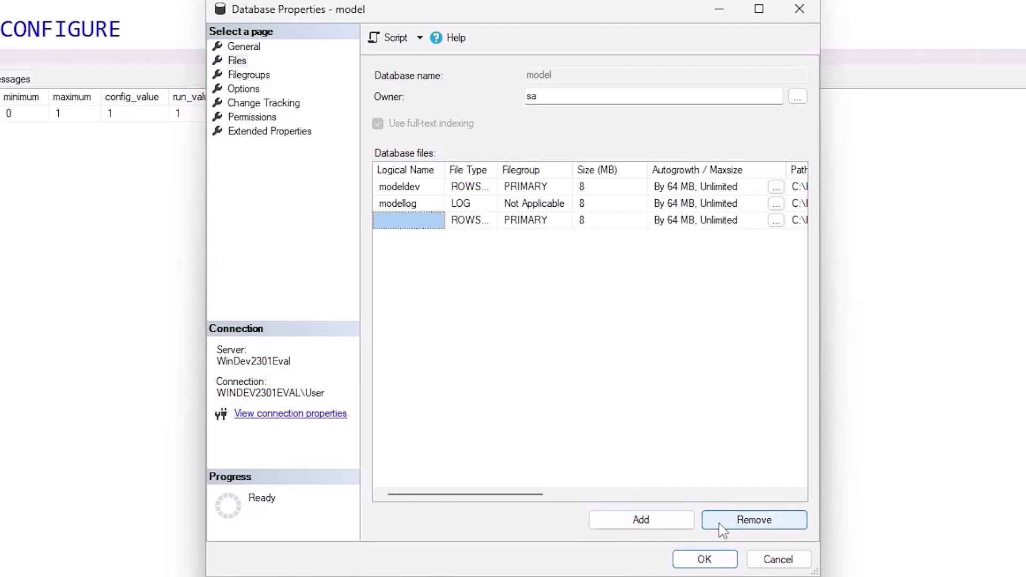
click(754, 519)
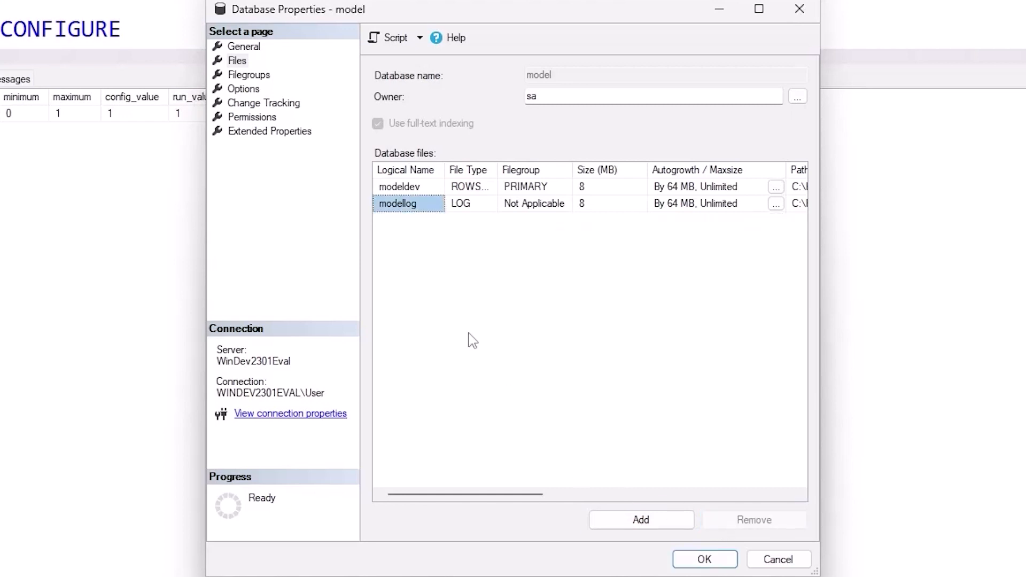
click(249, 74)
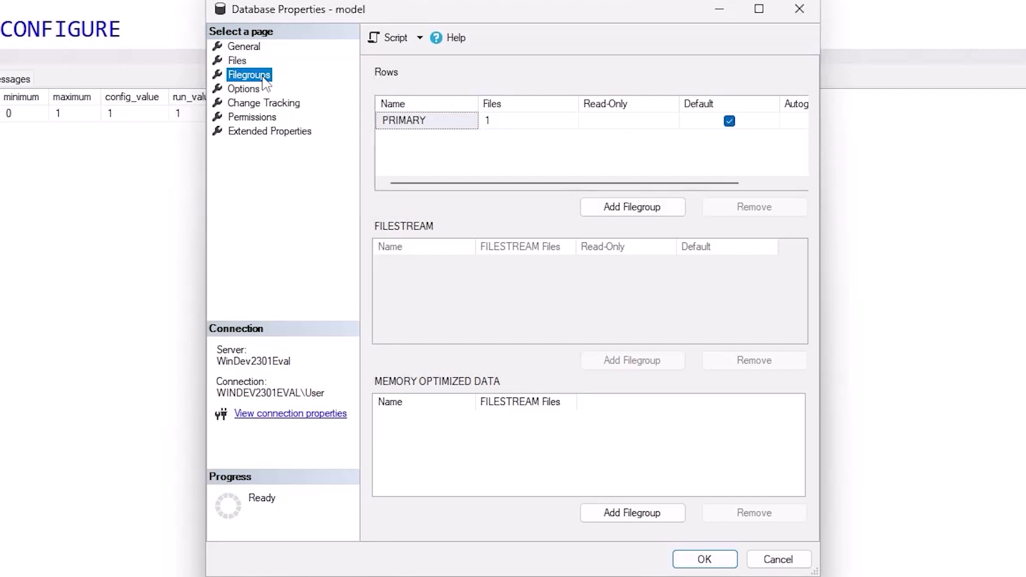
Show the Options page: Full recovery model, compatibility level 160, Auto Close False
click(244, 89)
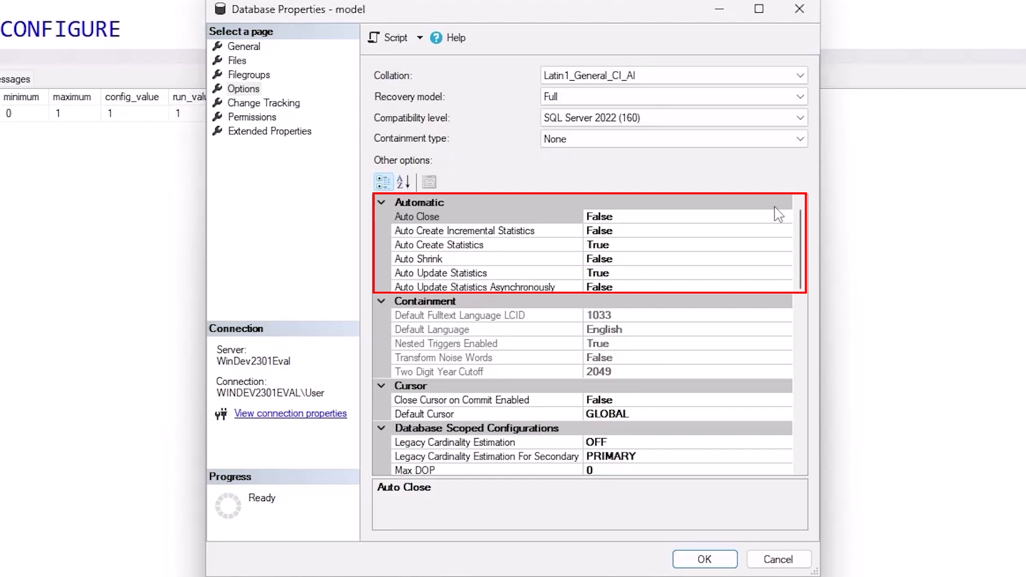
mouse_move(782, 249)
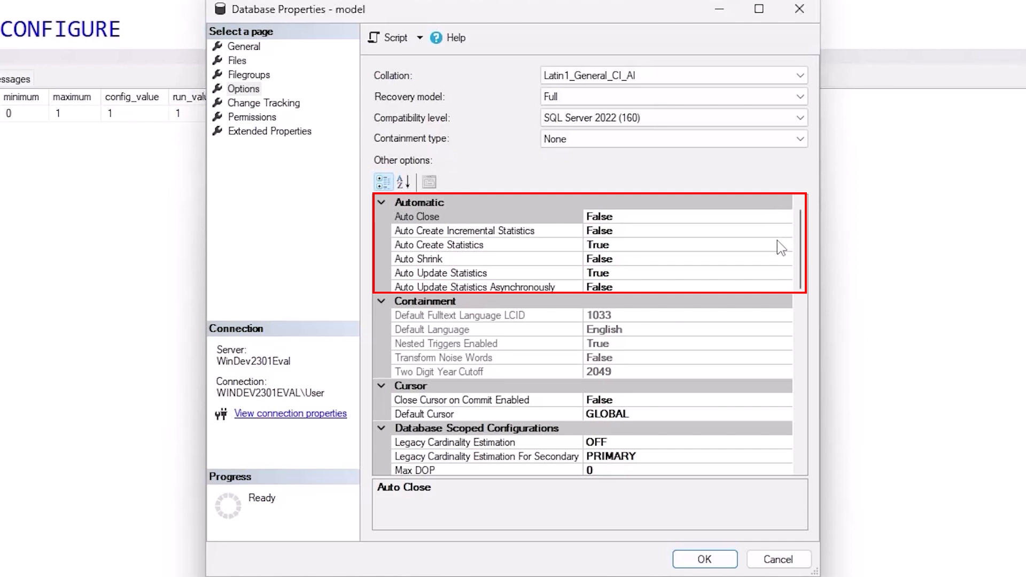
mouse_move(792, 293)
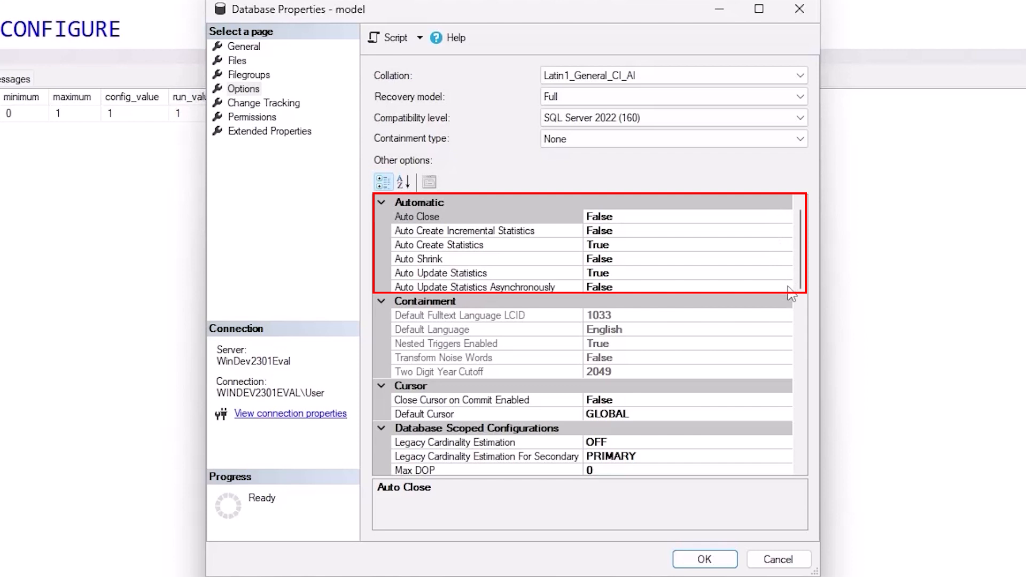
Set Auto Update Statistics Asynchronously to True for the model database
click(784, 287)
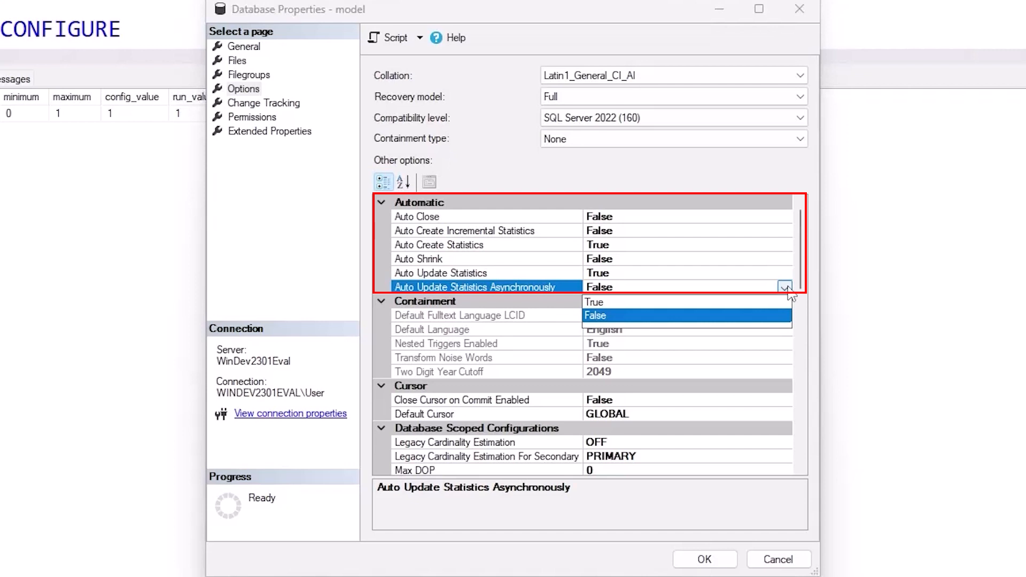
mouse_move(770, 306)
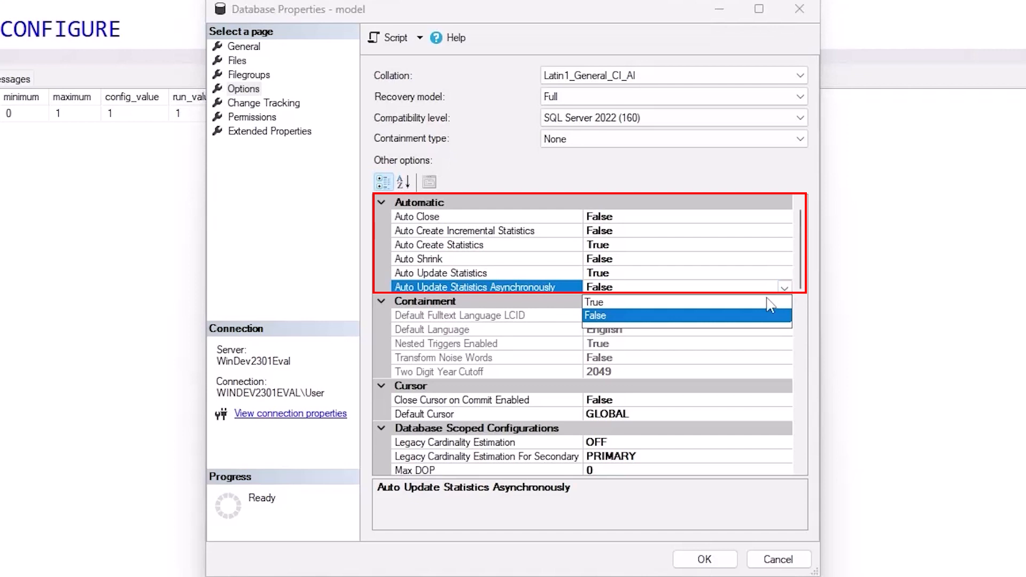
click(594, 301)
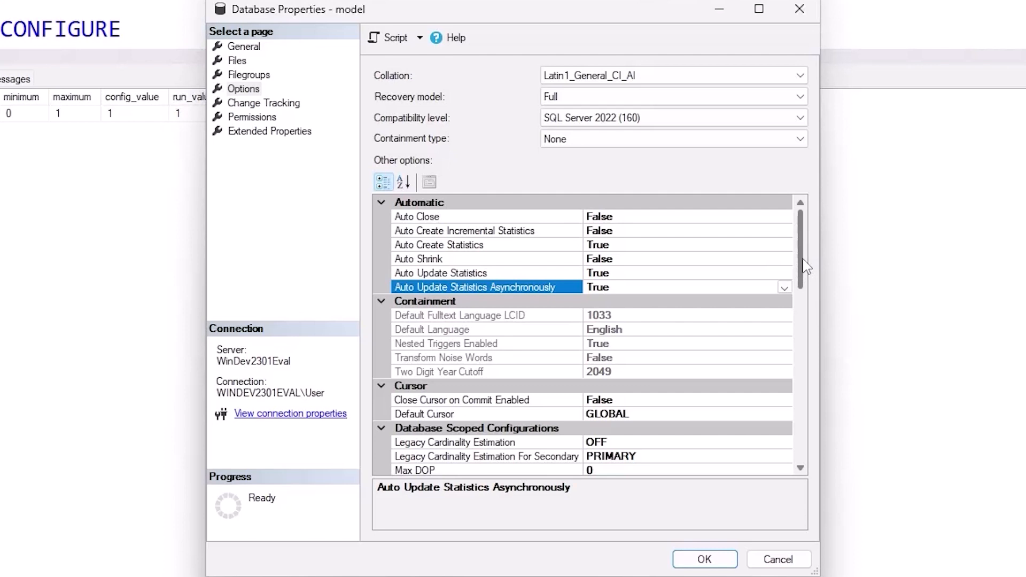
scroll(down, 3)
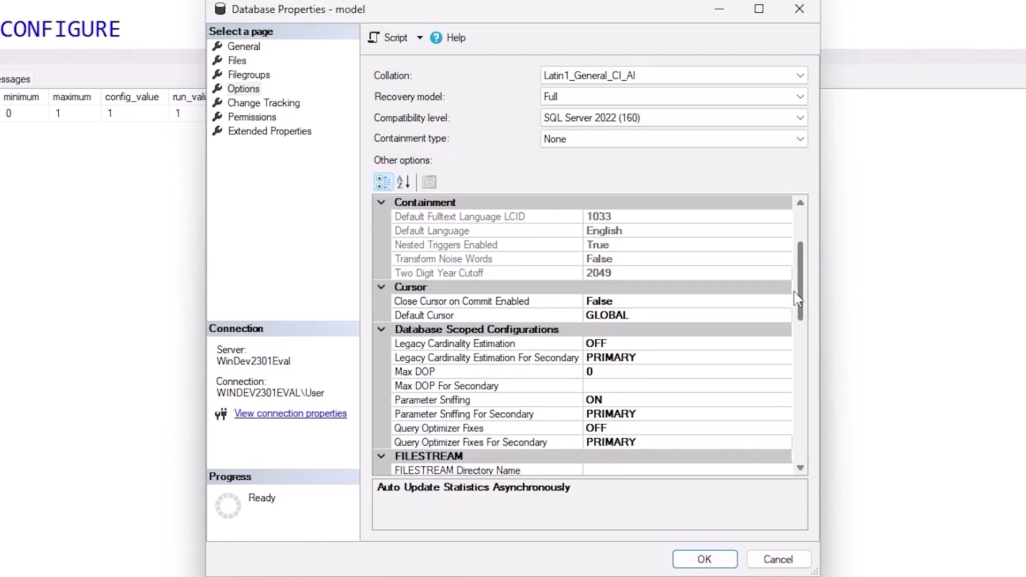
scroll(down, 3)
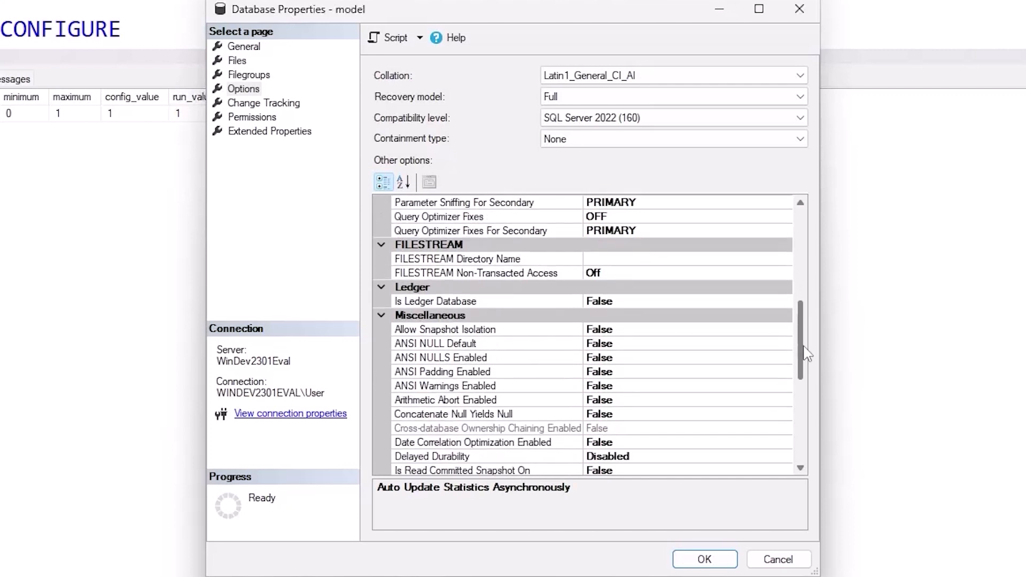
scroll(down, 3)
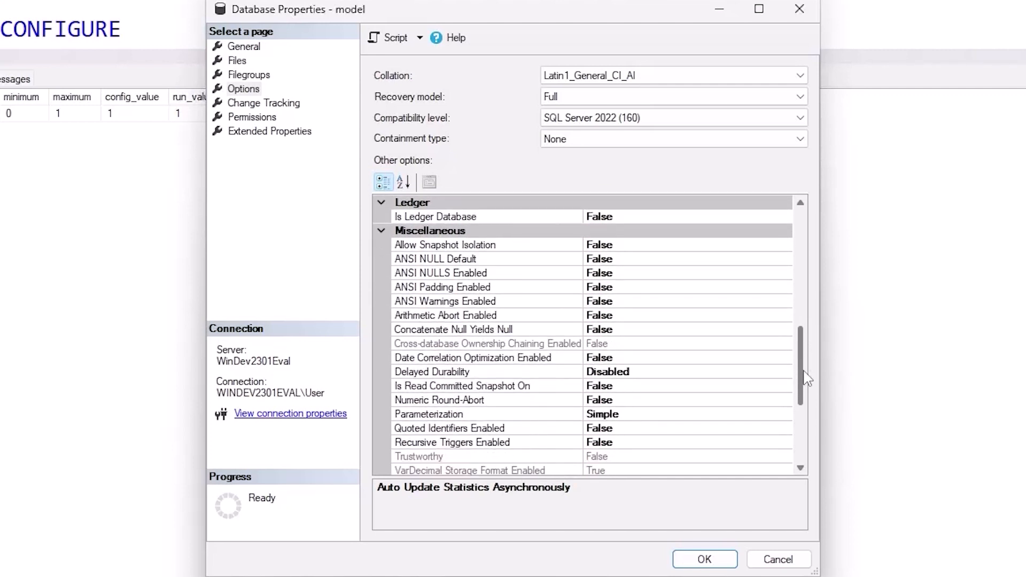
Set Is Read Committed Snapshot On to True for the model database
click(461, 385)
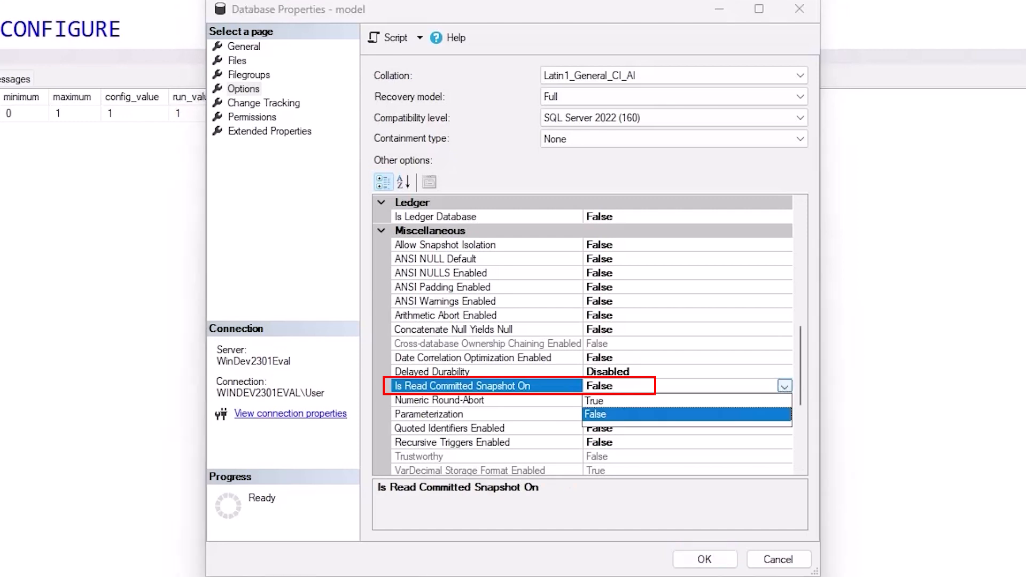
click(596, 400)
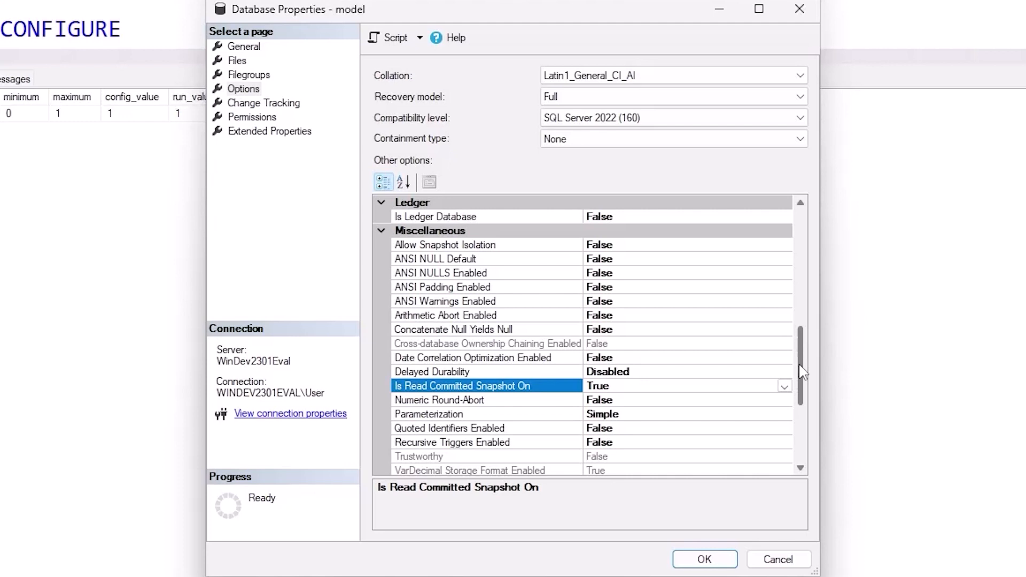
Confirm Page Verify is CHECKSUM and save the options, agreeing to close open connections
scroll(down, 3)
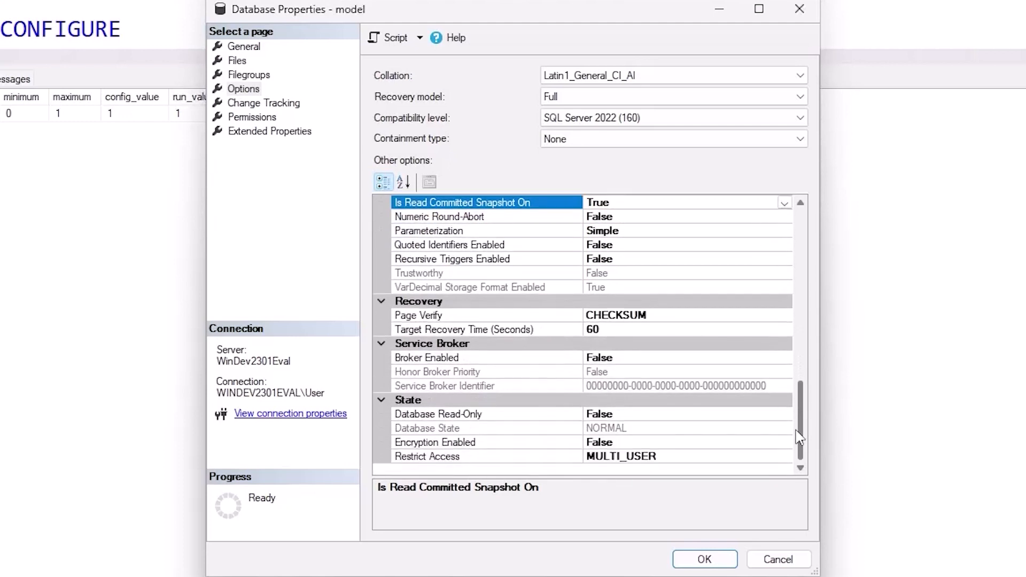
click(785, 316)
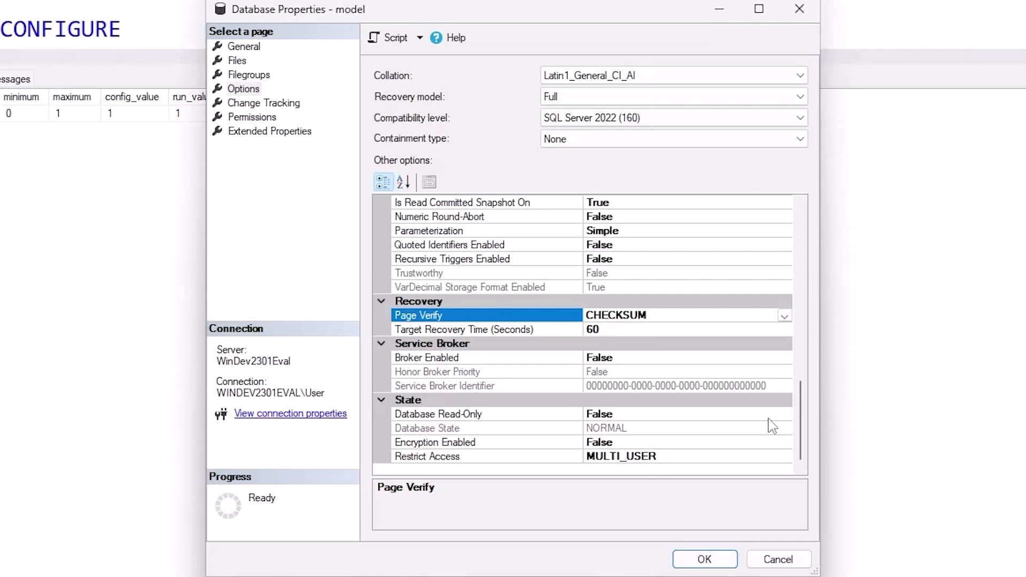
click(705, 559)
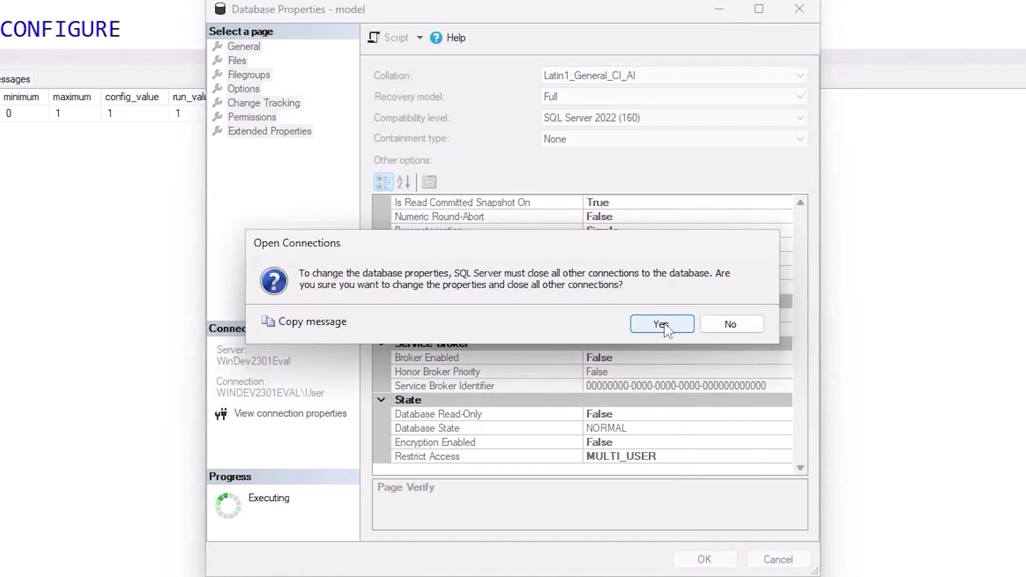
click(662, 325)
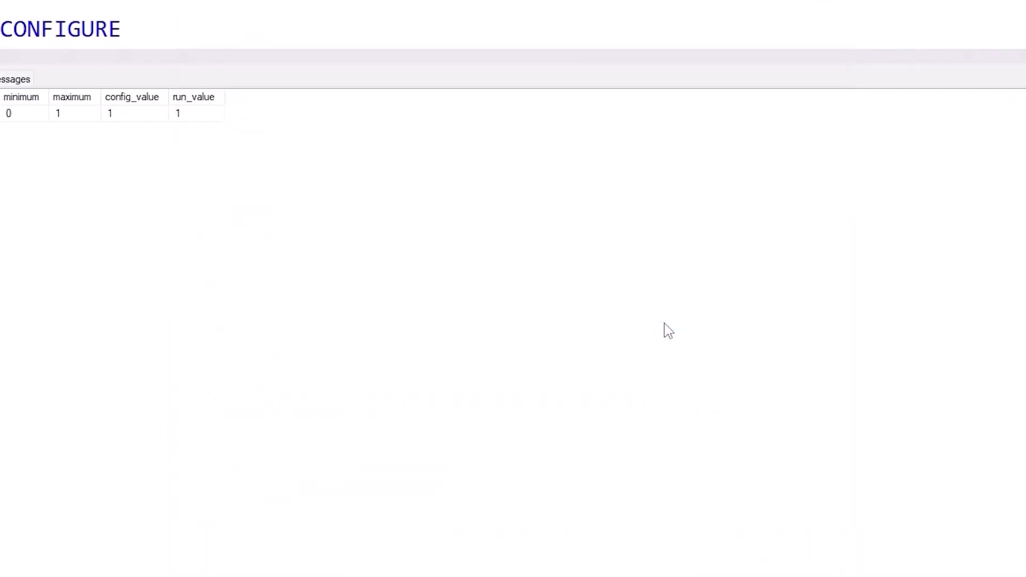